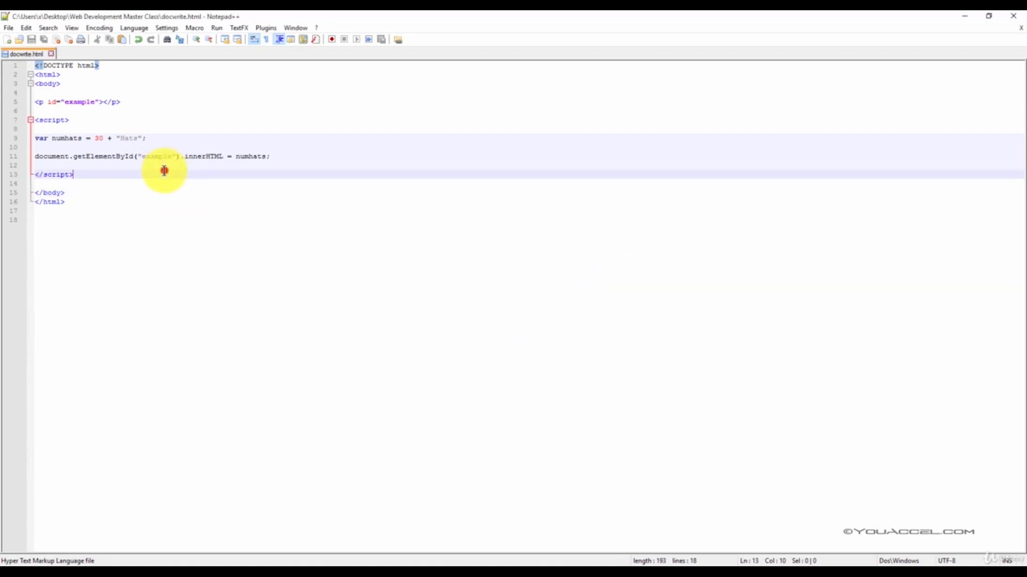
mouse_move(207, 268)
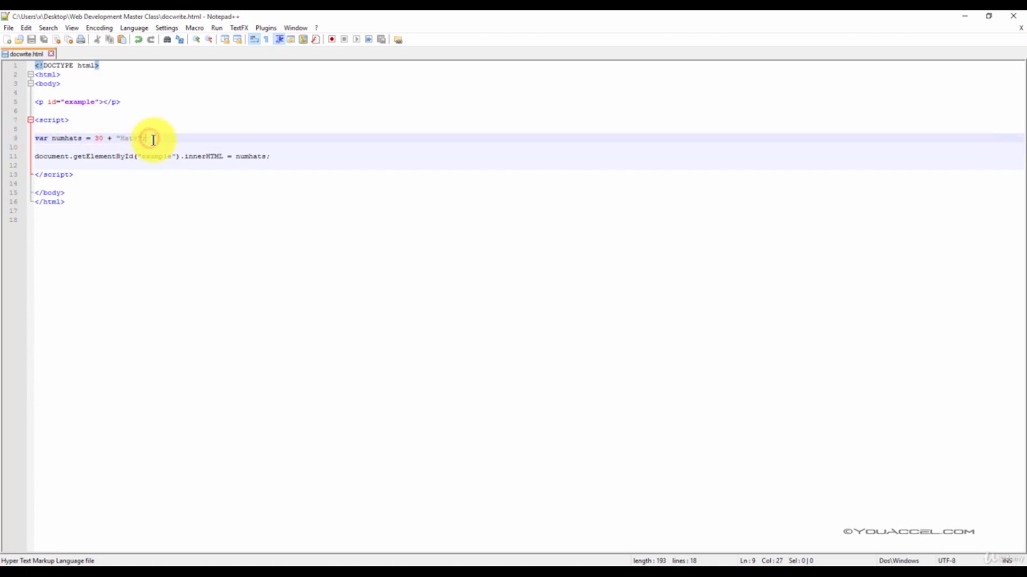
Step: Write the script var x = 100 + 50 and output x into the add element
left_click(7, 28)
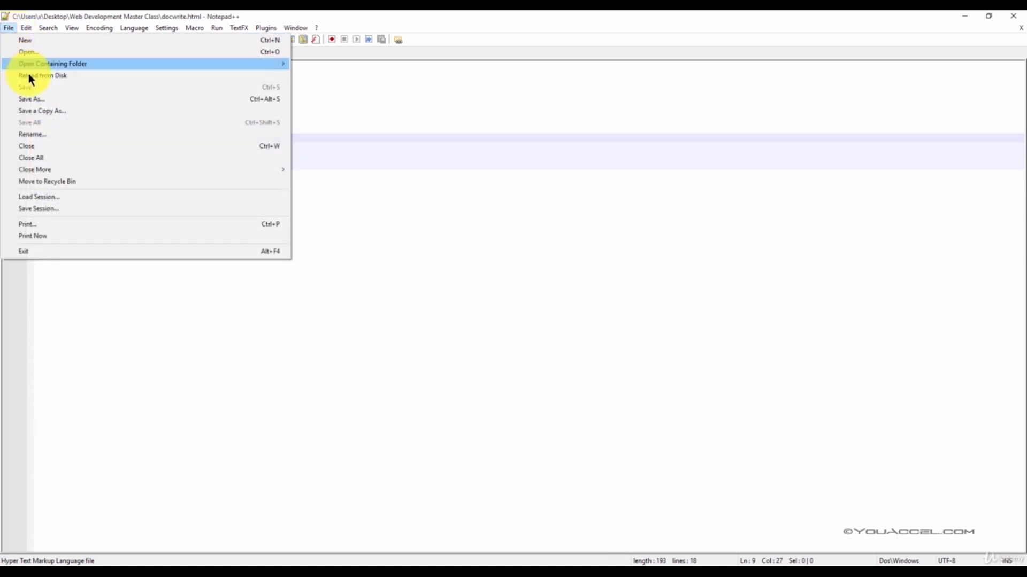
left_click(195, 28)
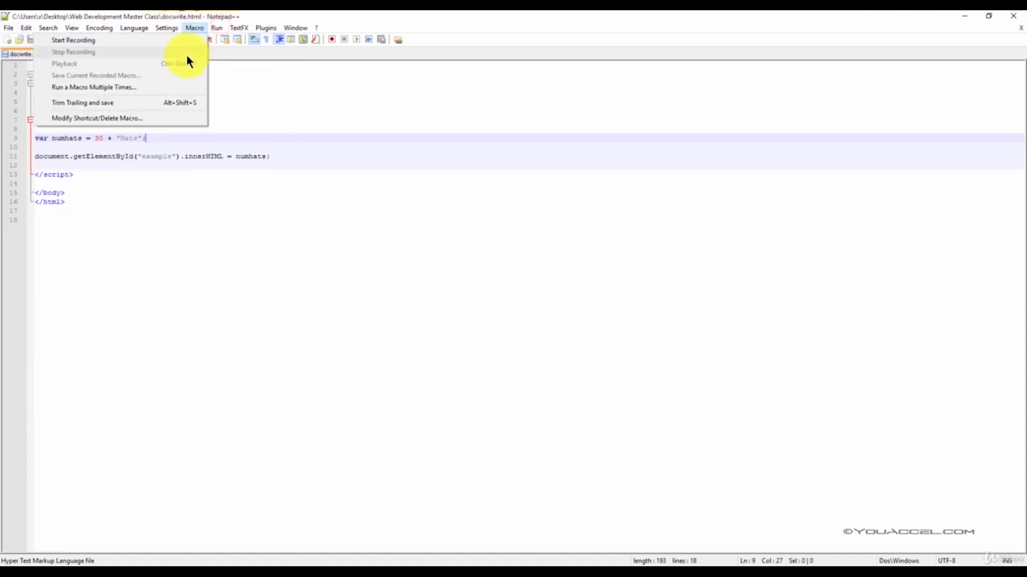
left_click(545, 112)
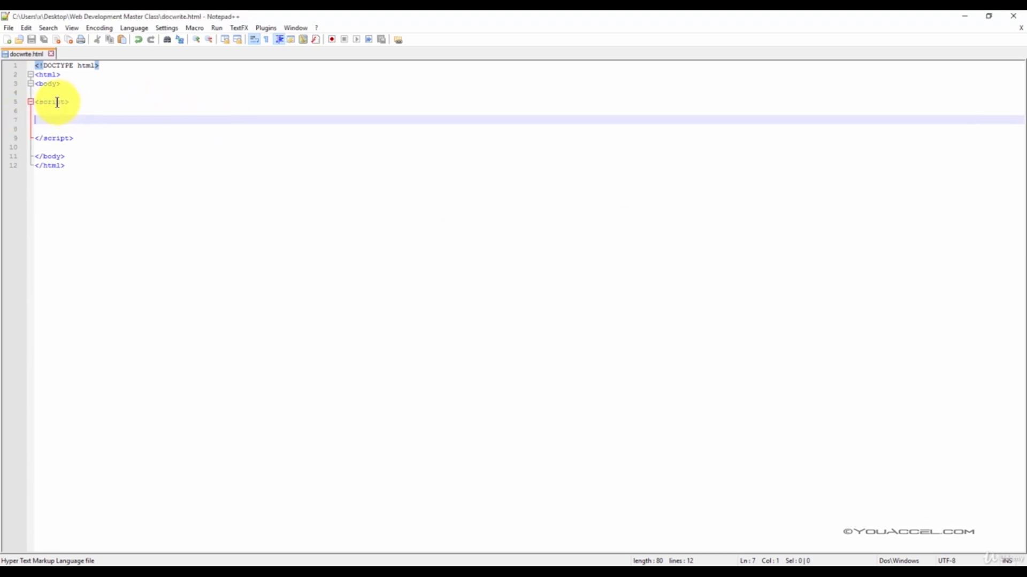
type("var x = 100 + 50;")
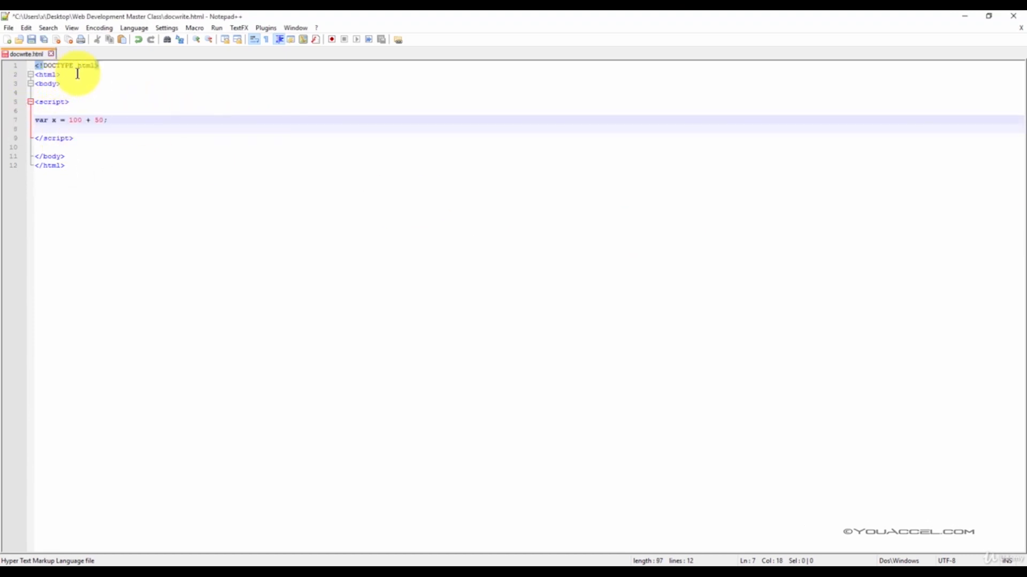
mouse_move(144, 105)
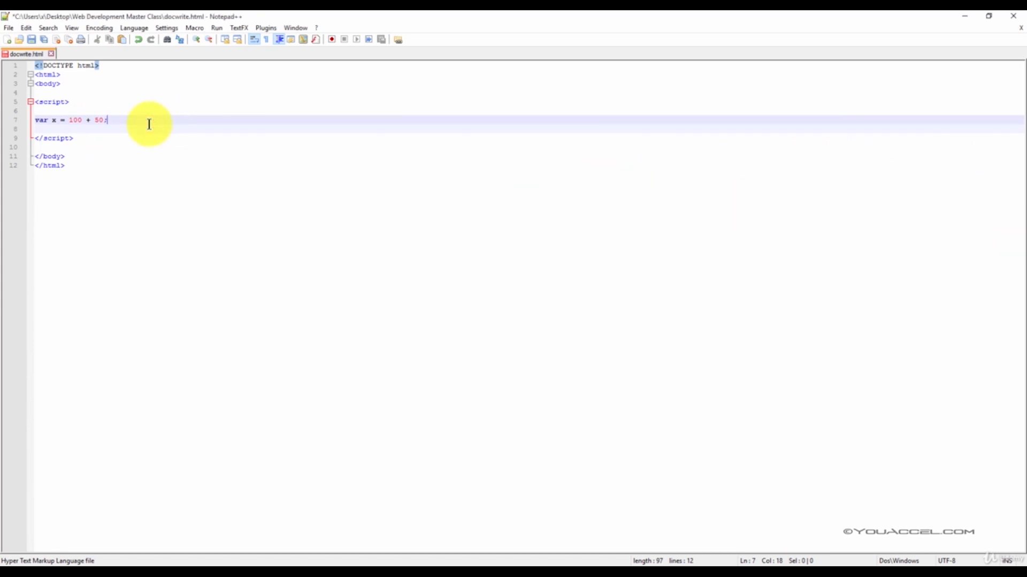
type("document.getElementById(\"add\").innerHTML = x;")
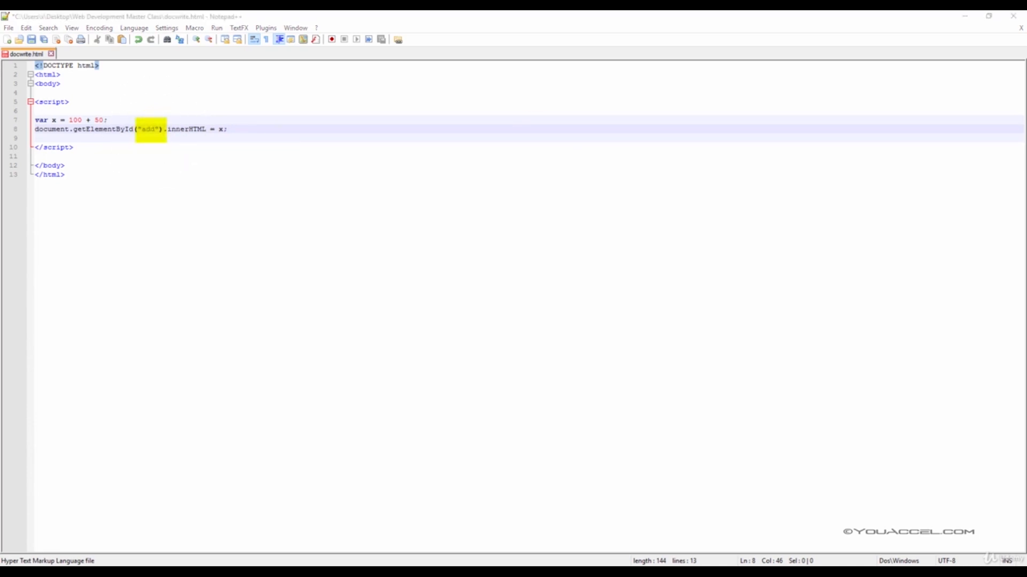
Step: Add the <p id="add"></p> paragraph near the script opening
left_click(107, 110)
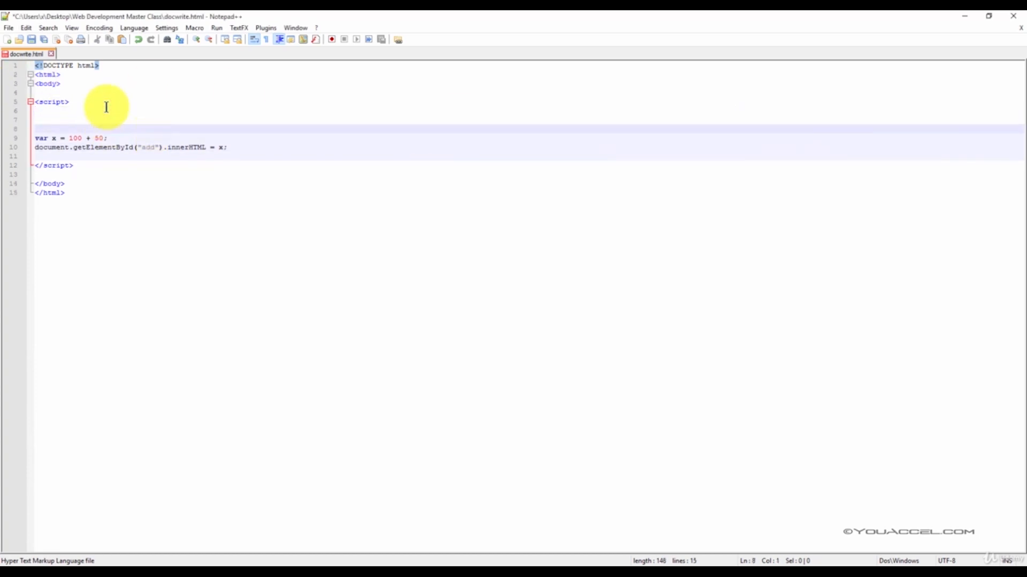
type("<p id=\"add\"></p>")
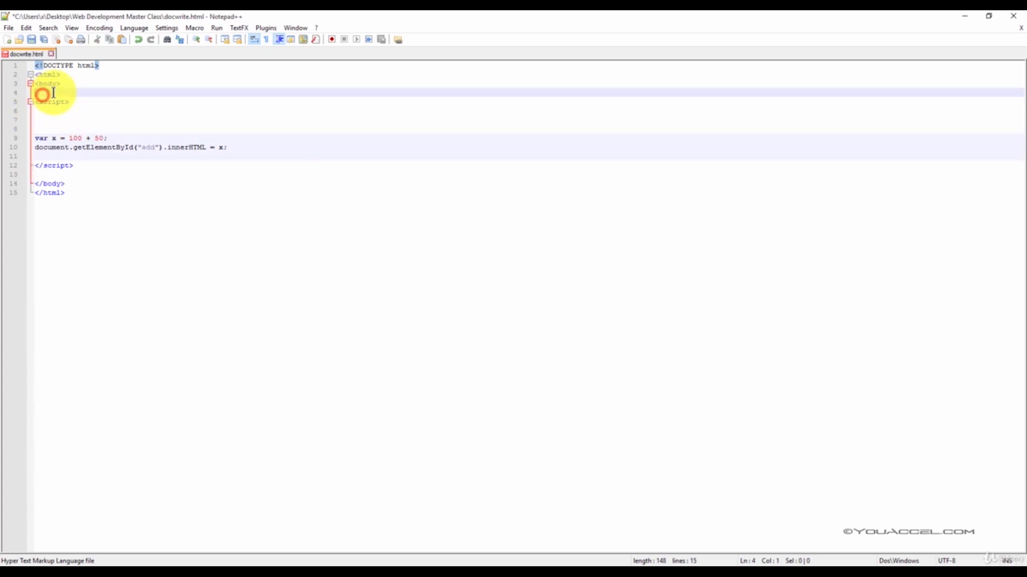
type("<p id=\"add\"></p>")
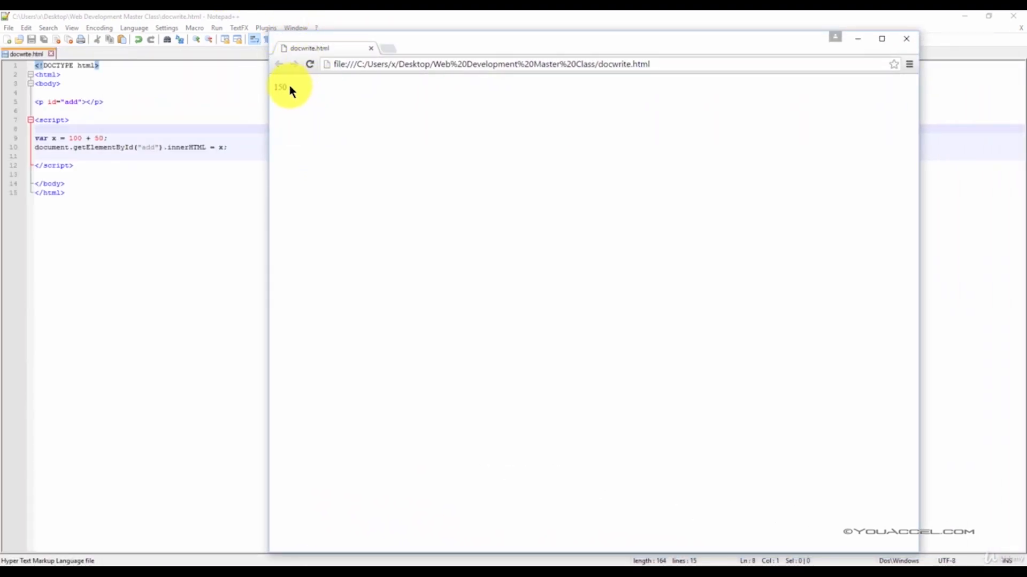
mouse_move(301, 92)
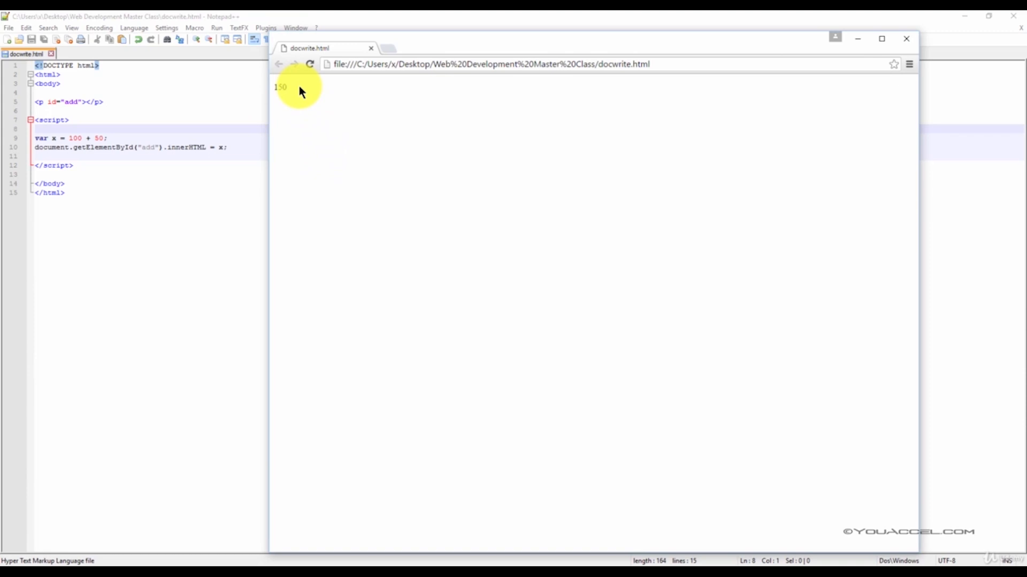
mouse_move(315, 96)
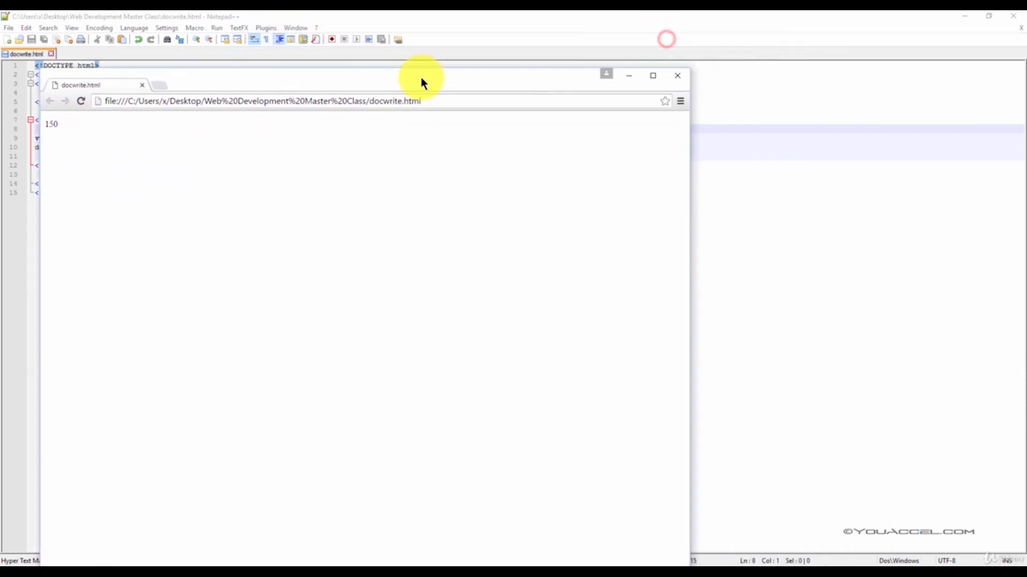
Step: Leave Chrome's 150 result and return to docwrite.html in Notepad++
left_click(677, 75)
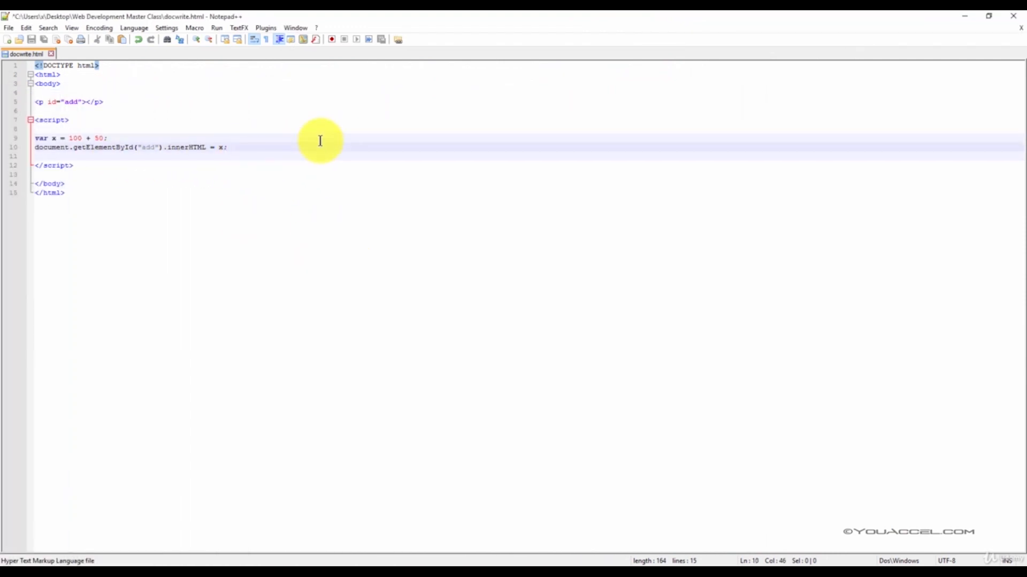
Step: Compute var a = 3 and b = (20 + 30) * a, writing b into add2
key("Enter")
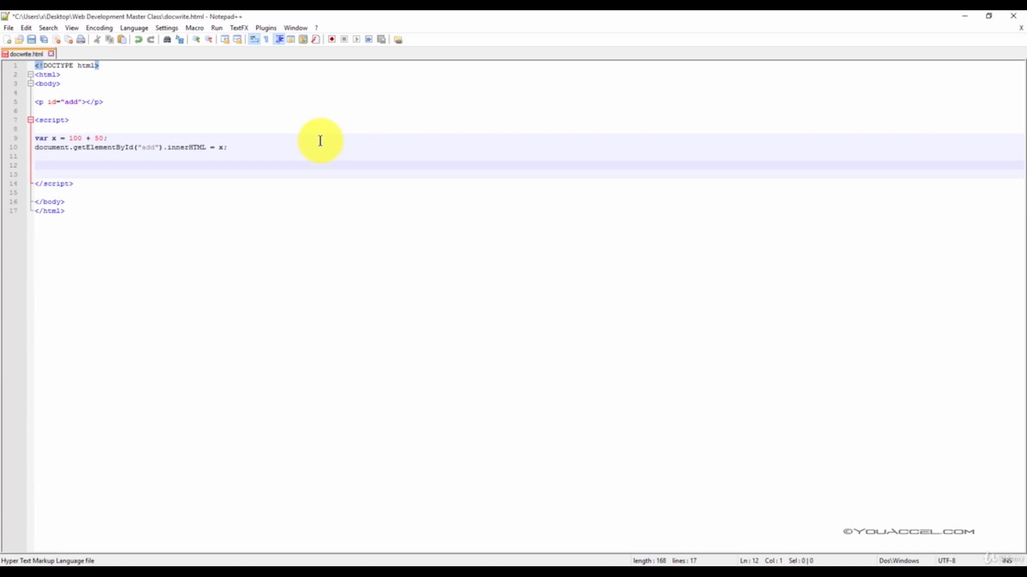
type("var a =")
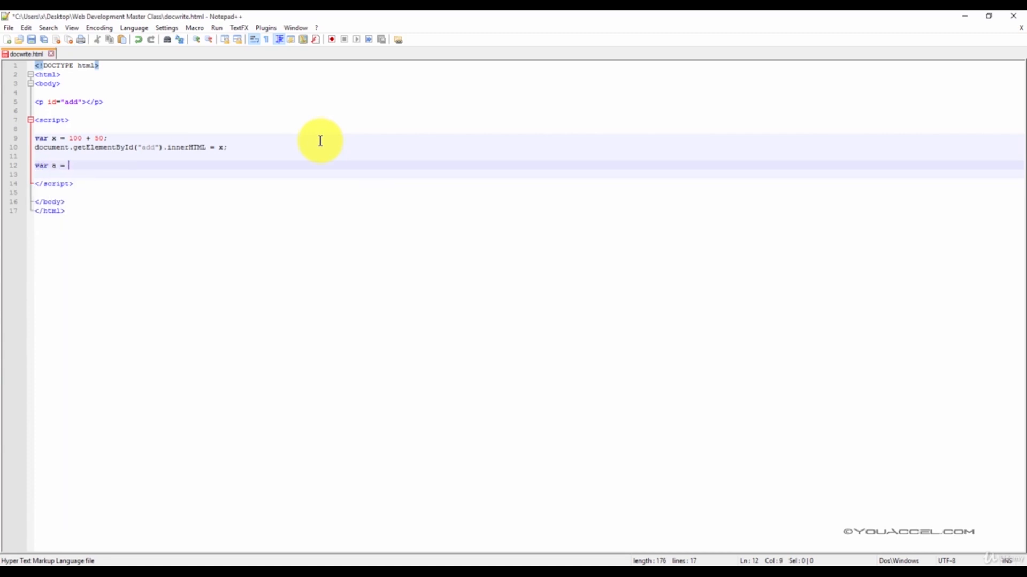
type("3;")
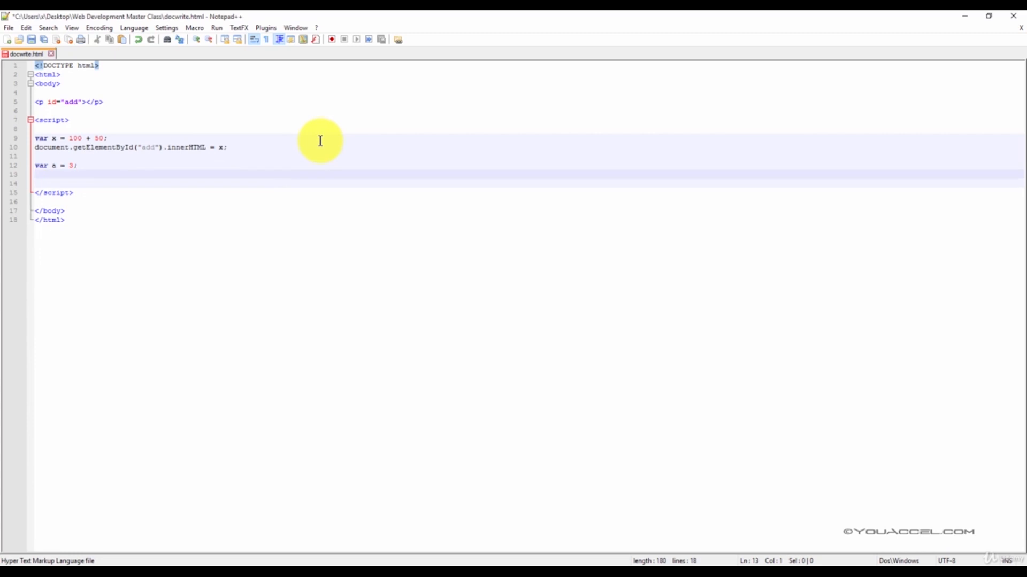
type("var b = (20")
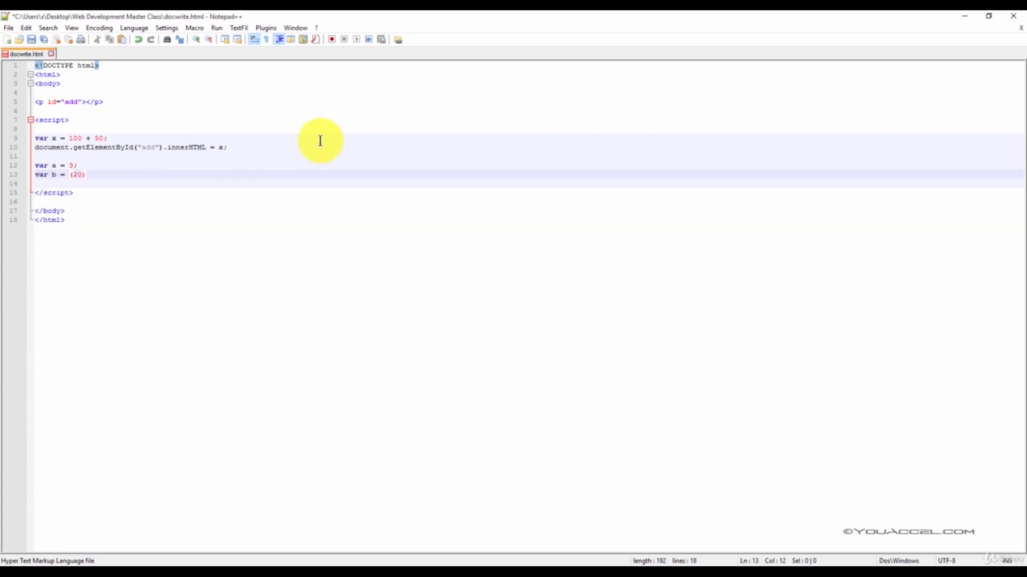
type("+30")
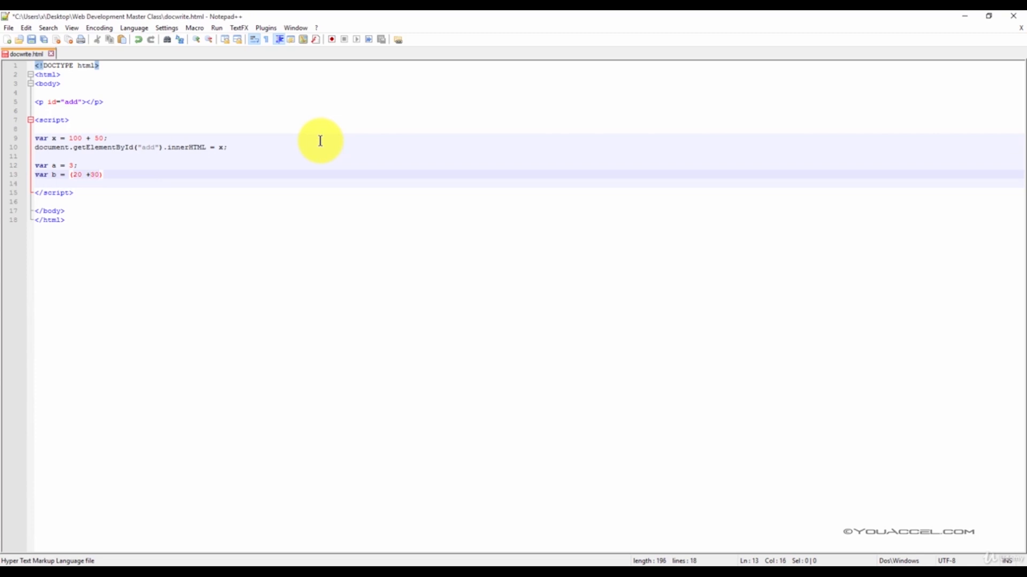
type("*")
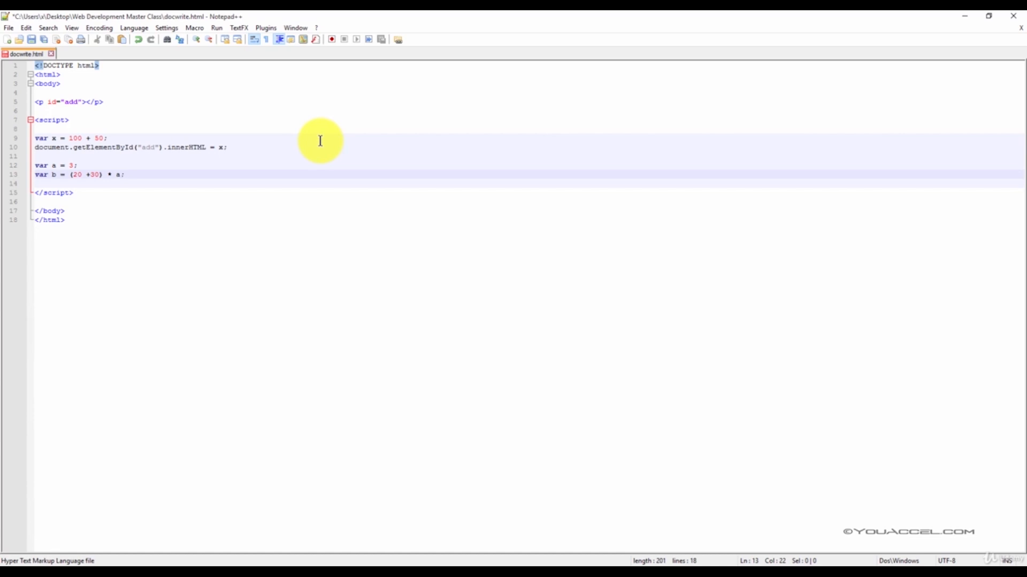
key("Enter")
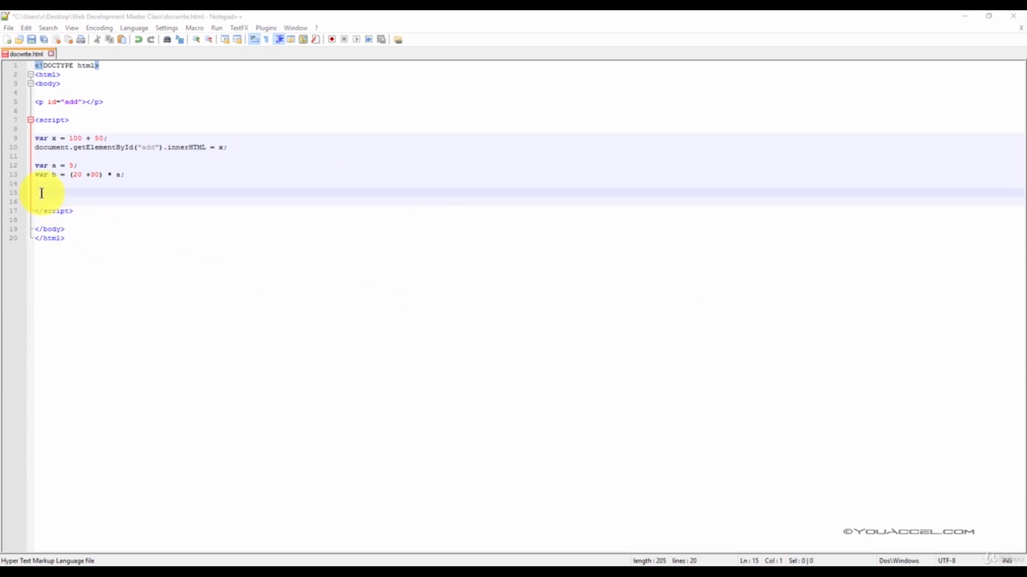
type("document.getElementById(\"add2\").innerHTML = b;")
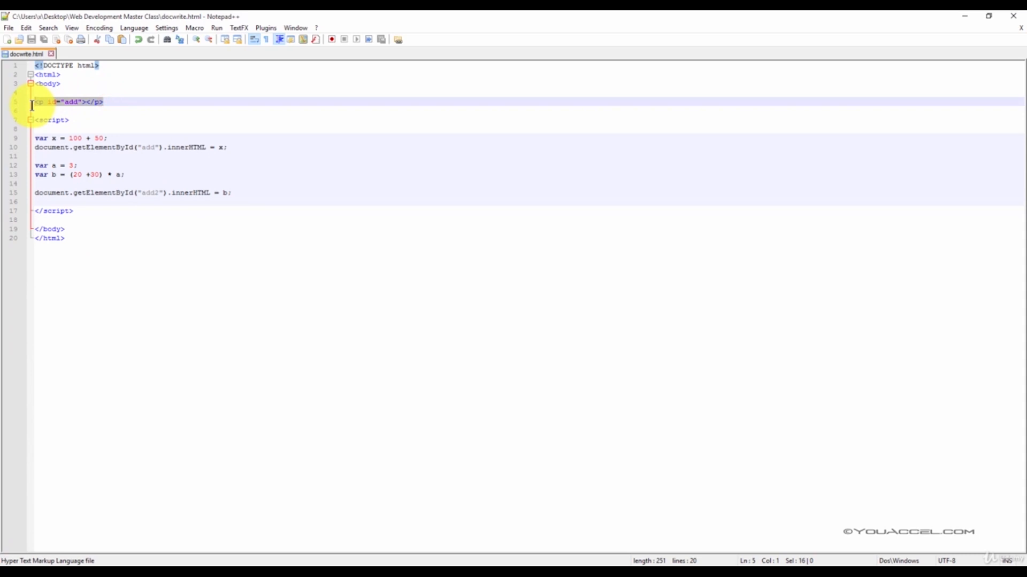
Step: Insert a copy of the add paragraph below it, to become add2
left_click(121, 101)
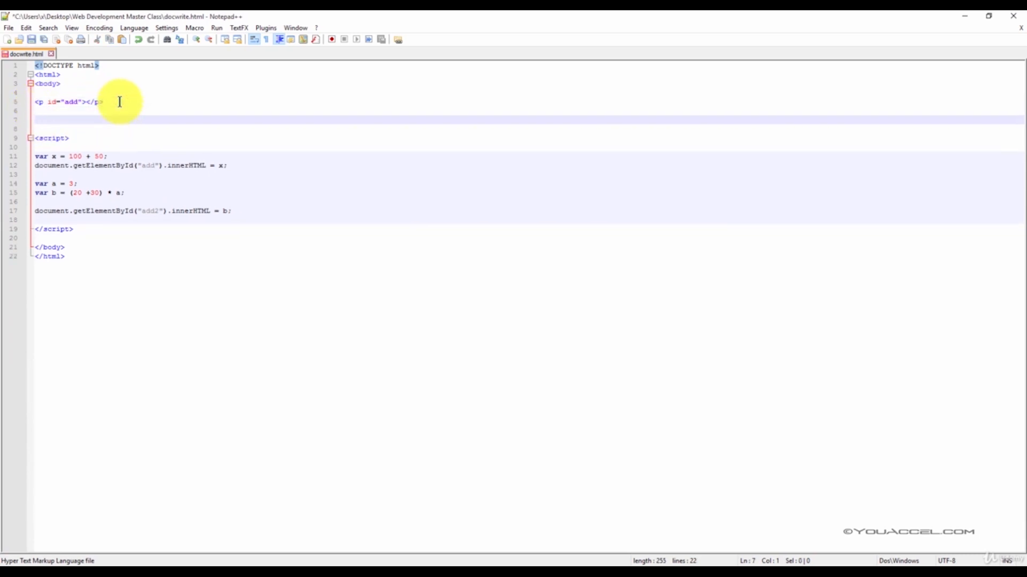
type("<p id=\"add\"></p>")
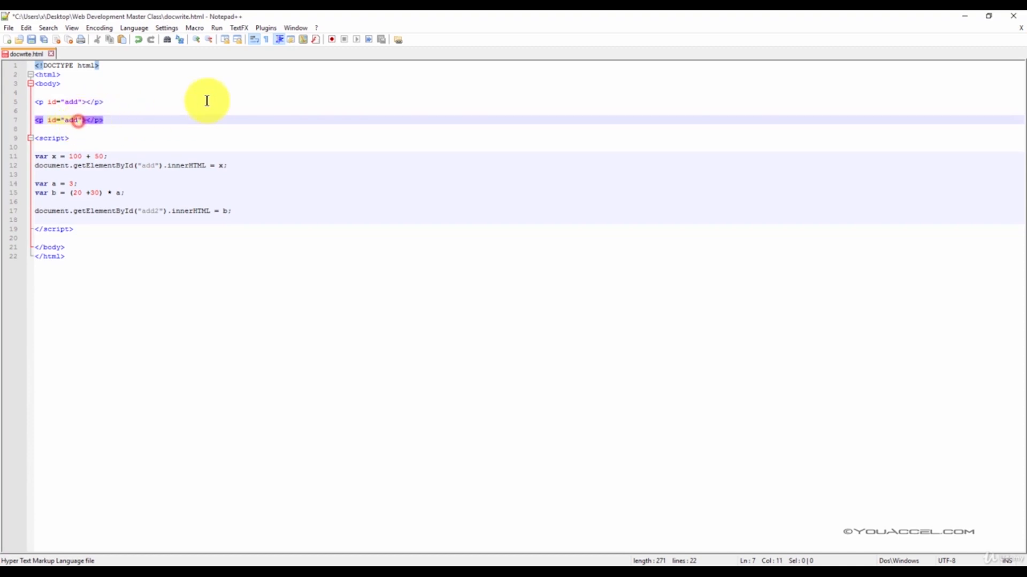
left_click(7, 28)
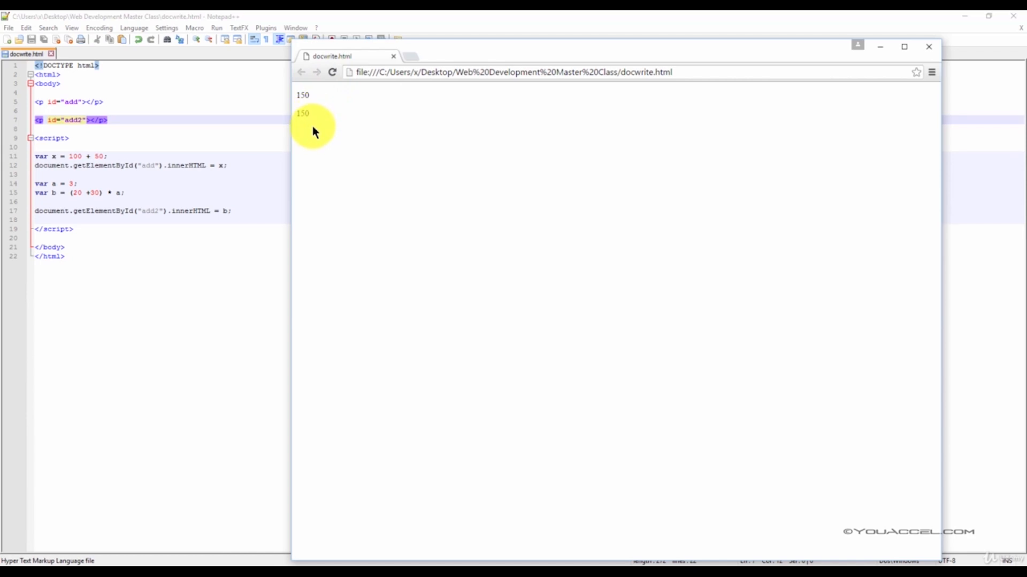
Step: Select the second 150 result on the Chrome page
double_click(302, 113)
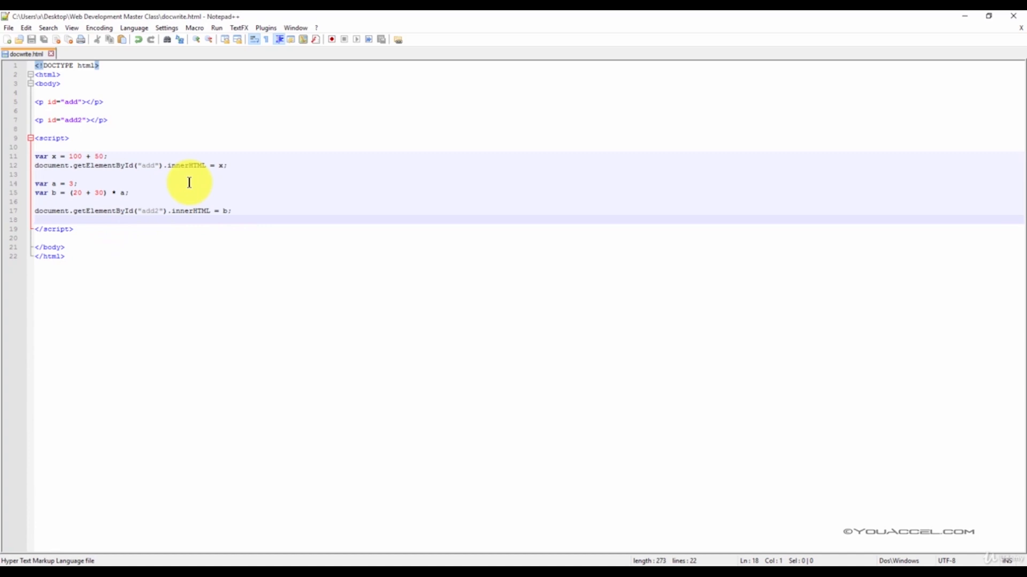
Step: Compute var c = 100 - 50, write c to sub, and add <p id="sub"></p>
key("Enter")
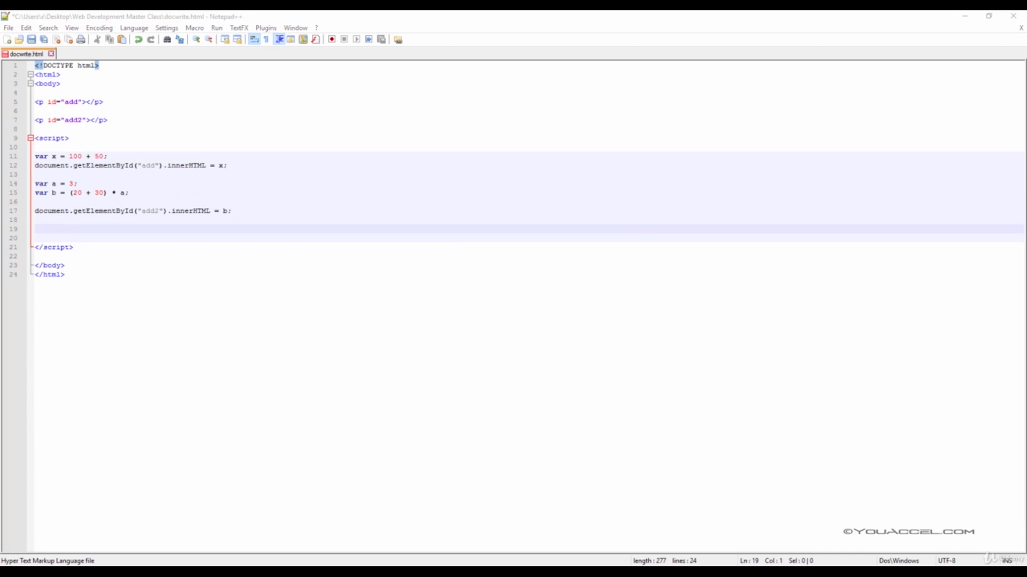
type("var c = 100 - 50;")
left_click(528, 237)
type("document.getElementById(\"sub\").innerHTML = c;")
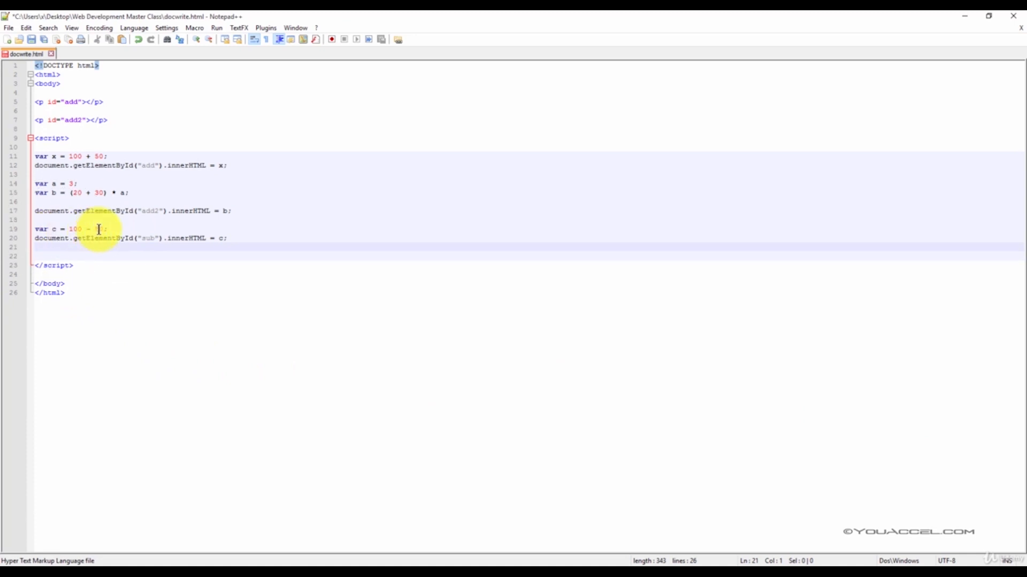
type("50")
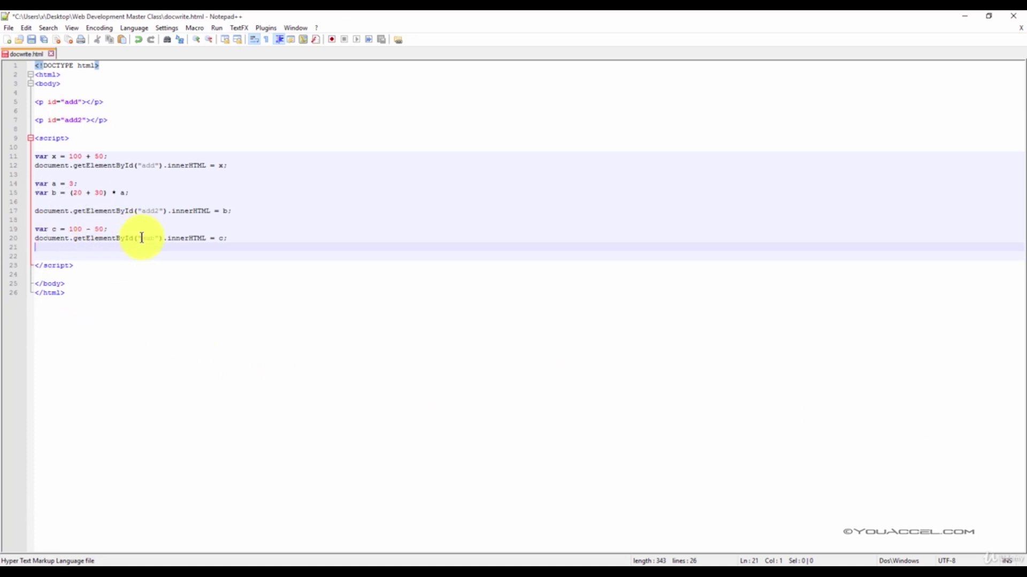
double_click(151, 237)
type("sub")
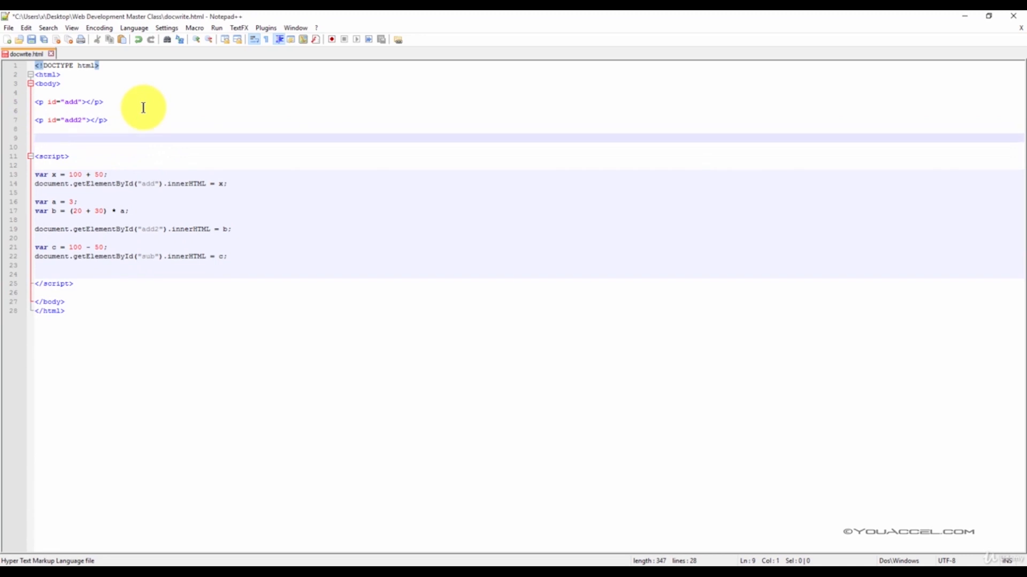
type("<p id=\"add3\"></p>")
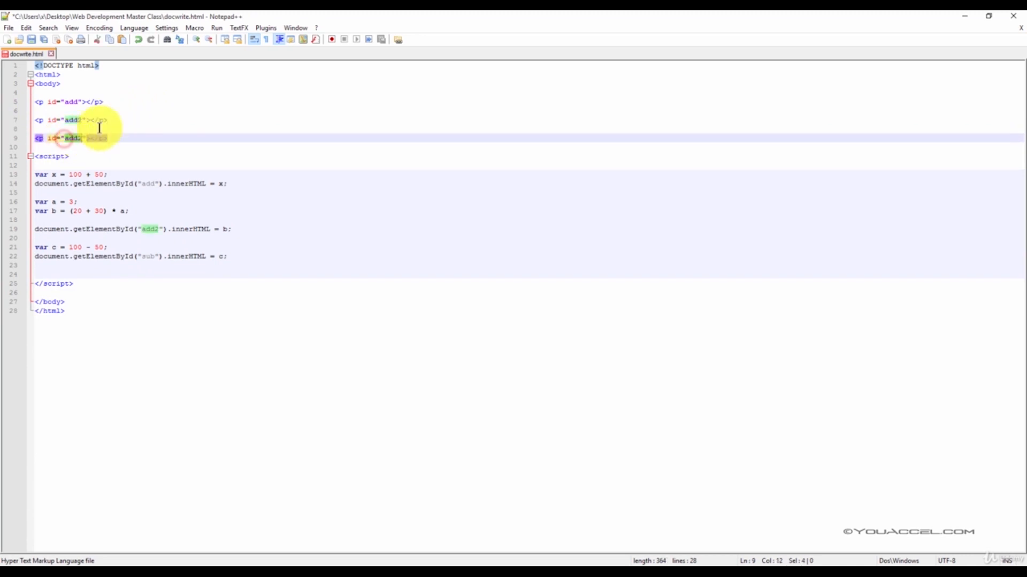
type("sub")
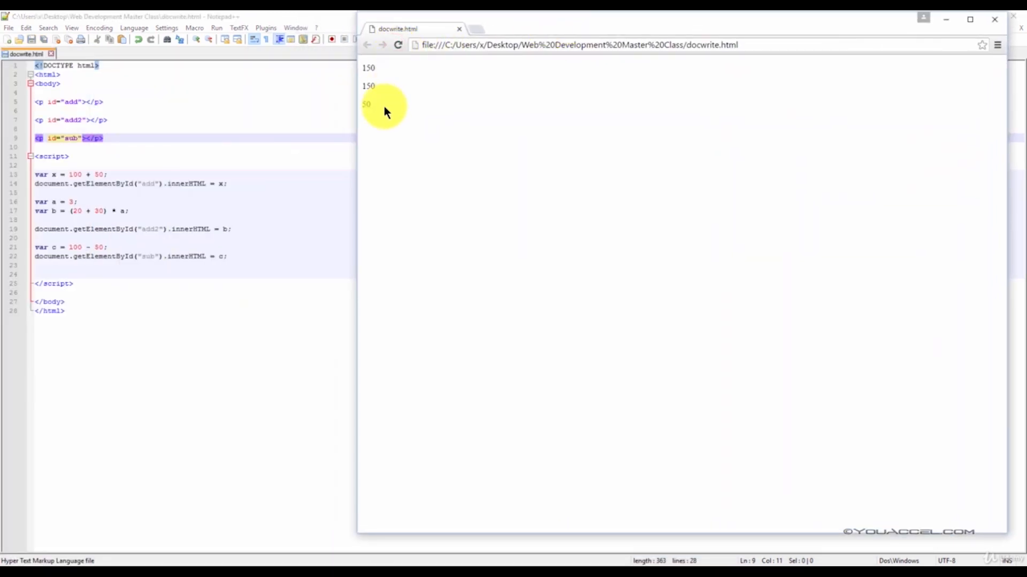
mouse_move(385, 77)
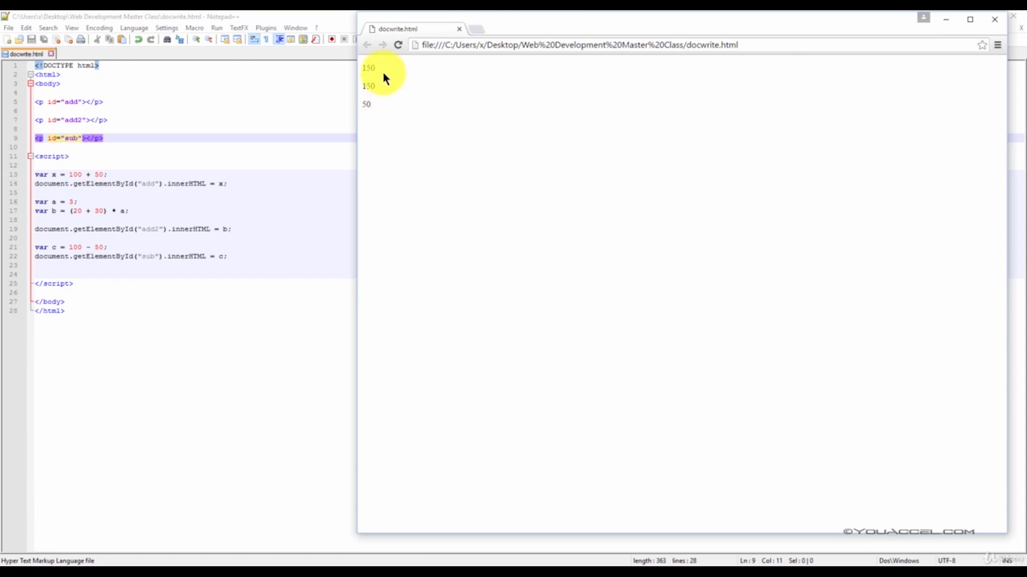
mouse_move(378, 111)
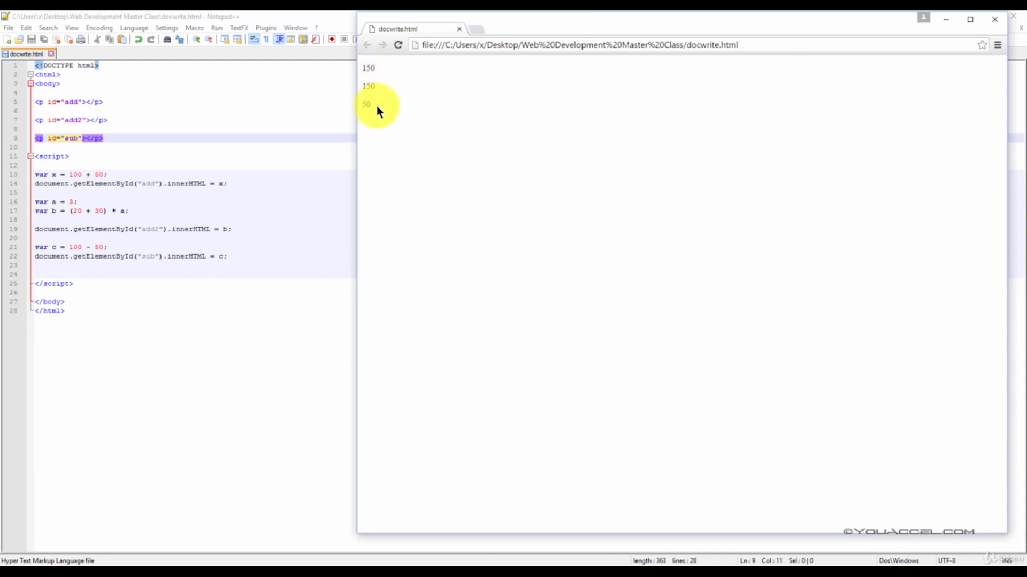
mouse_move(716, 19)
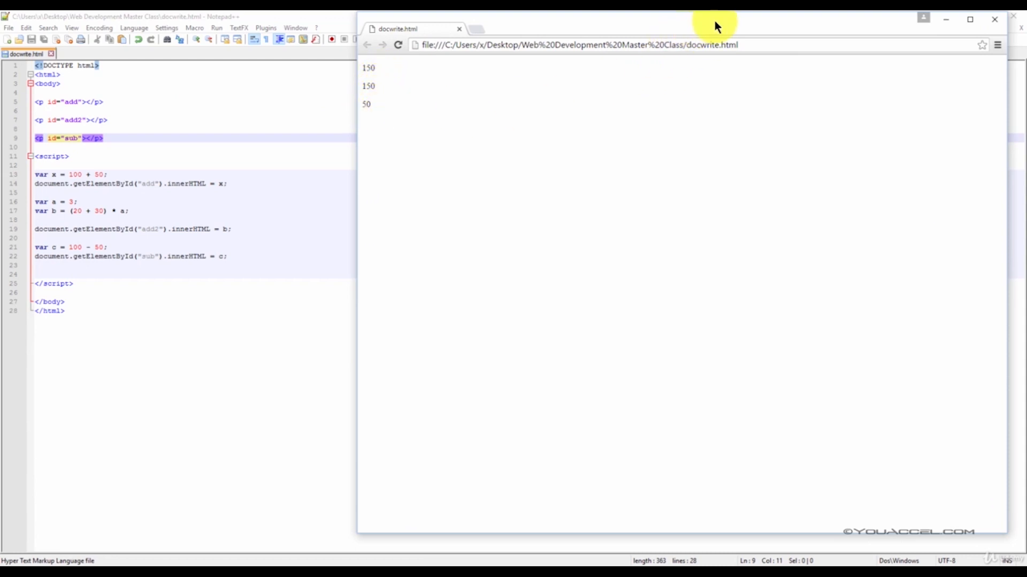
mouse_move(768, 22)
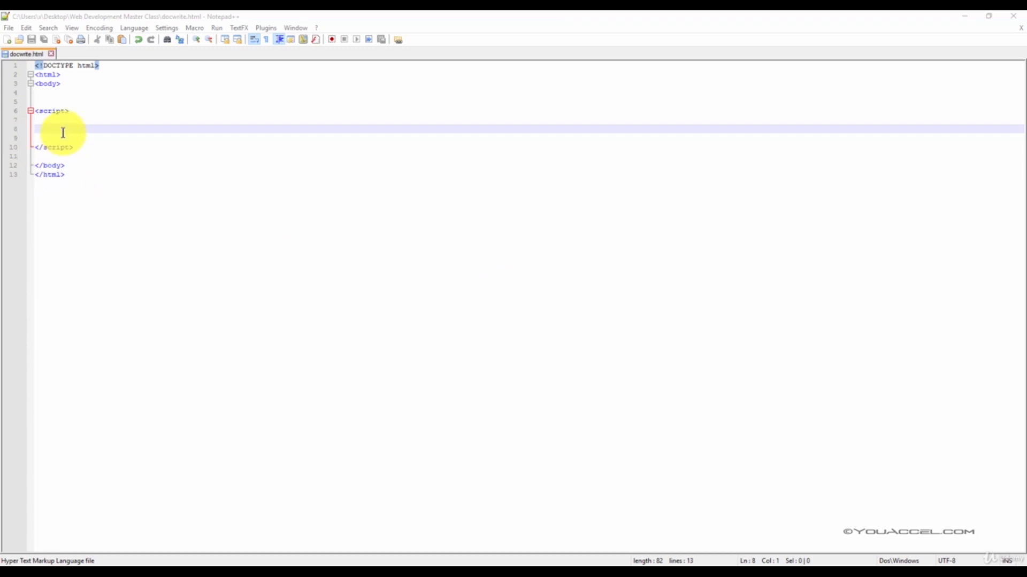
Step: Compute 100 / 50, write it into divi, and add <p id="divi"></p> to the body
type("var x = 100 / 50;")
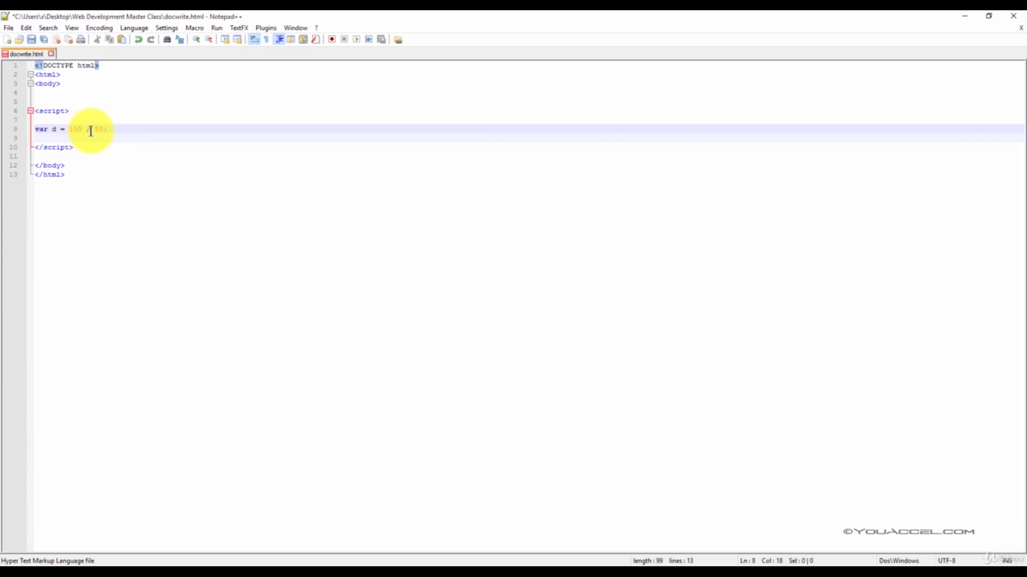
mouse_move(872, 194)
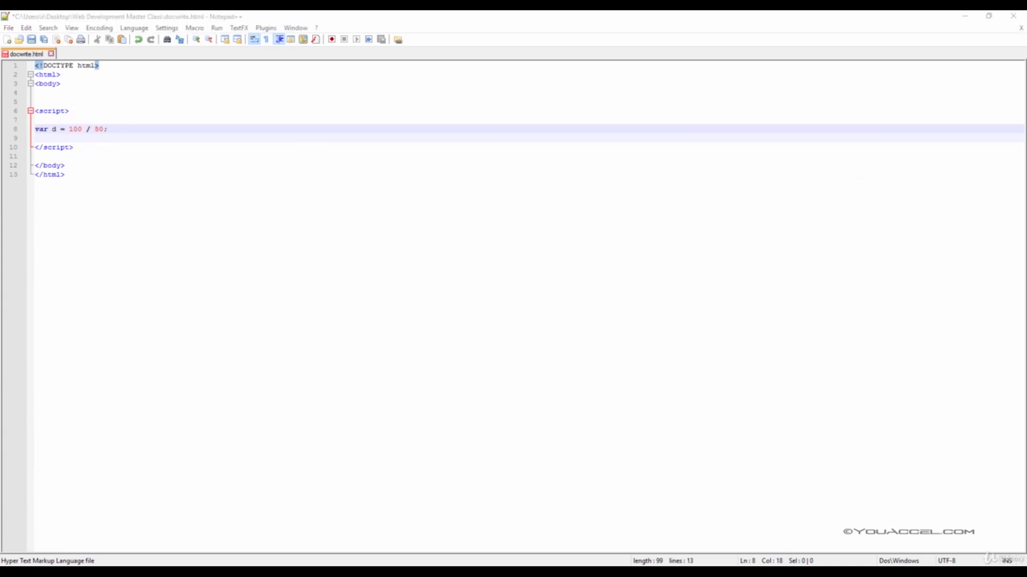
left_click(77, 138)
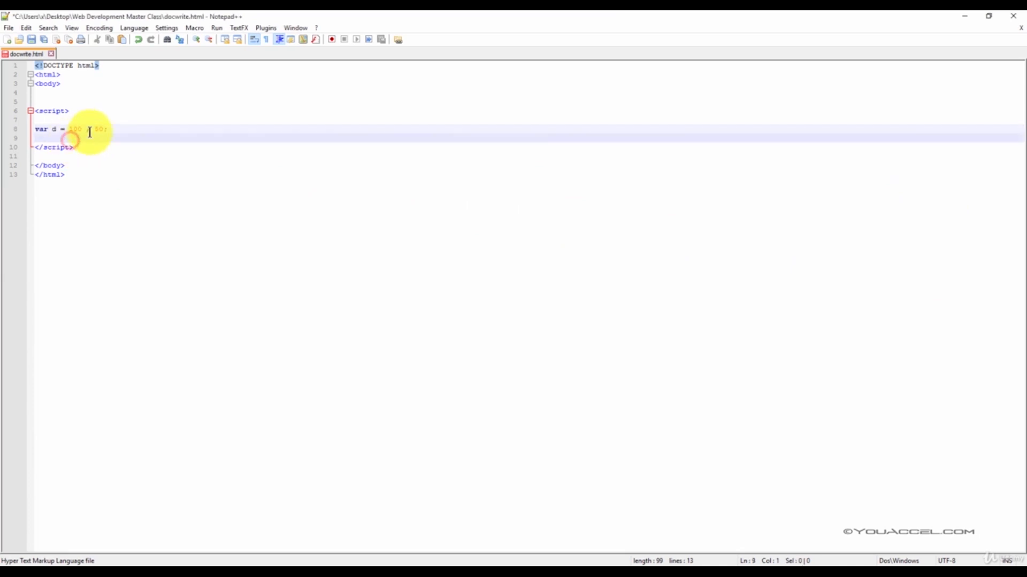
key("Enter")
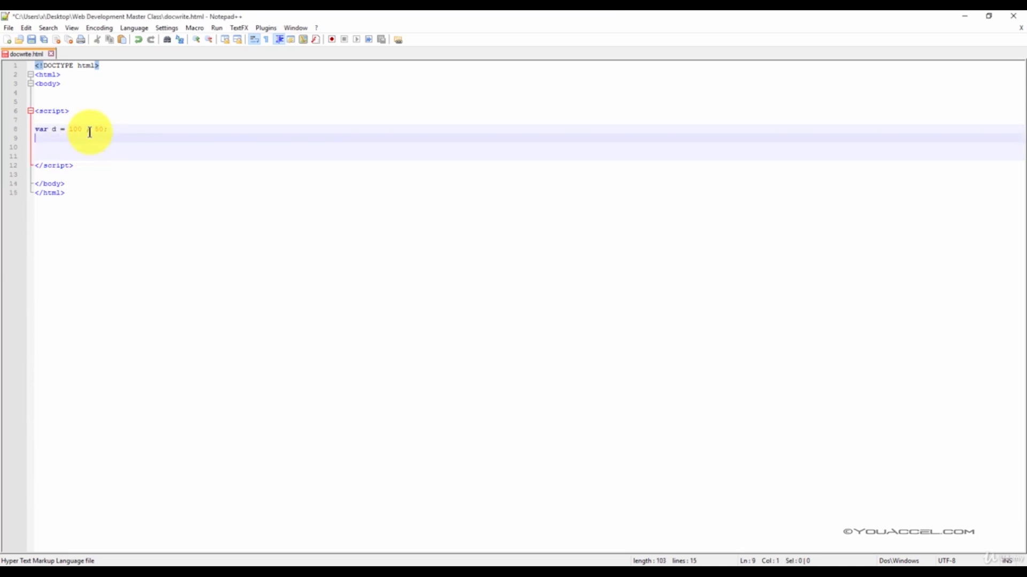
type("document.getElementById(\"div1\").innerHTML = d;")
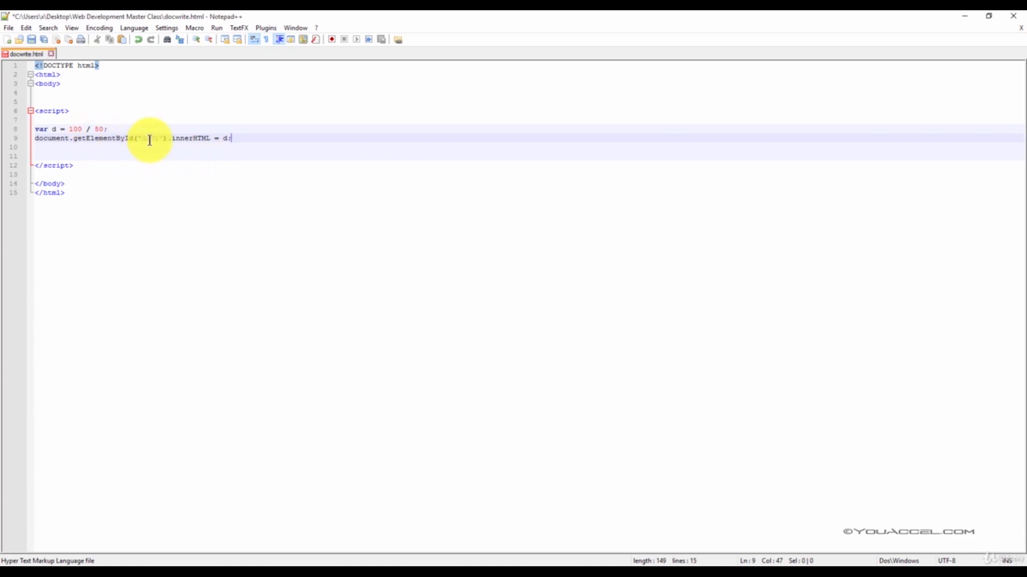
mouse_move(159, 158)
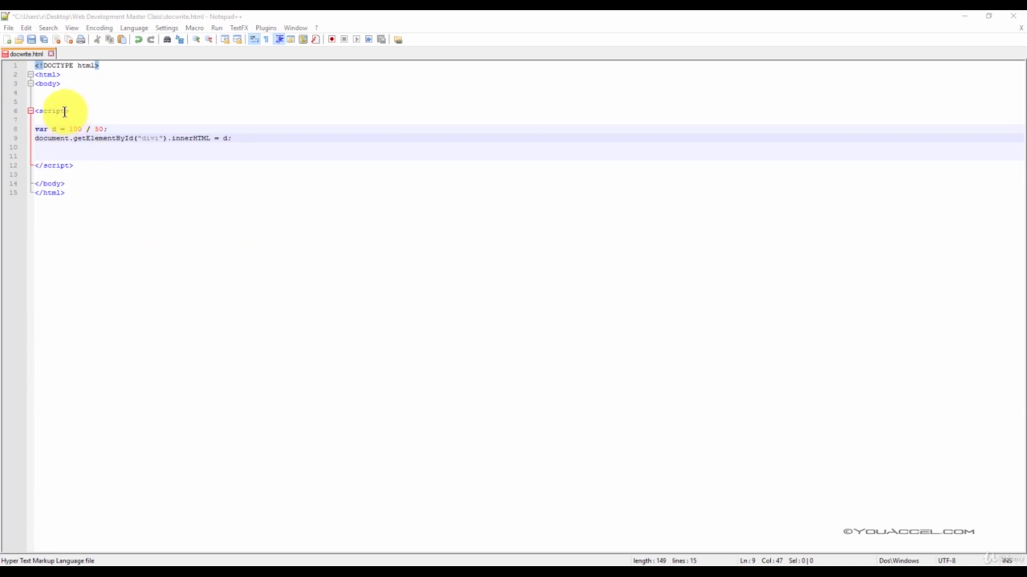
left_click(106, 92)
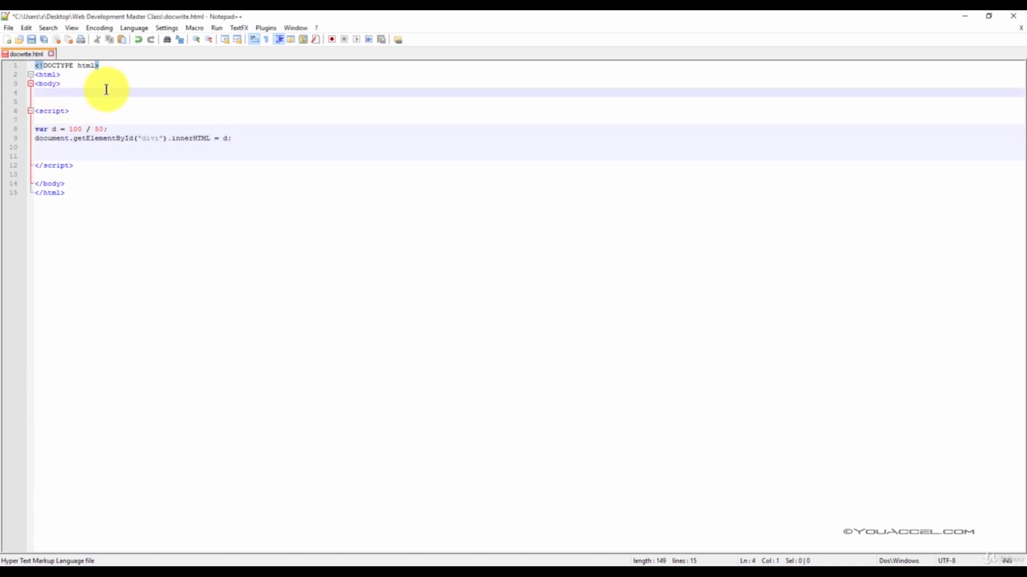
type("<p id=\"divi\"></p>")
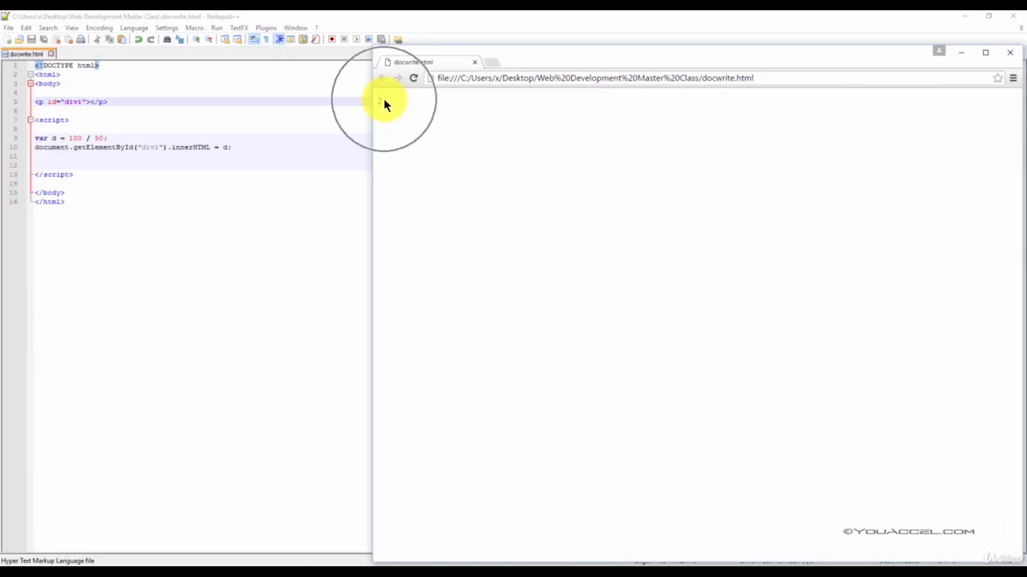
Step: Refresh docwrite.html in Chrome to preview the division result
left_click(414, 78)
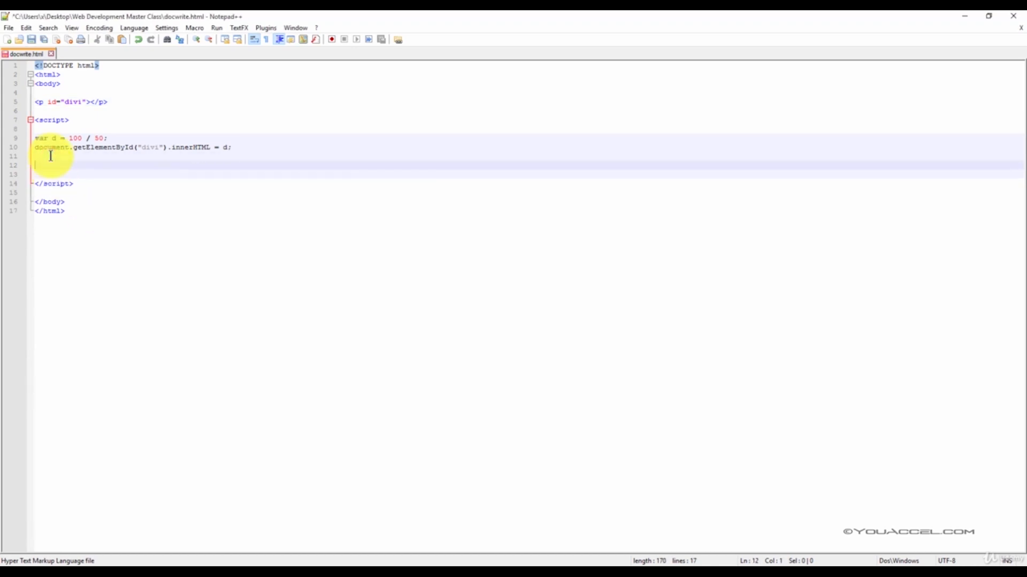
Step: Declare x = 5, increment it, assign z = x, and write z into inc
type("var x = 5;")
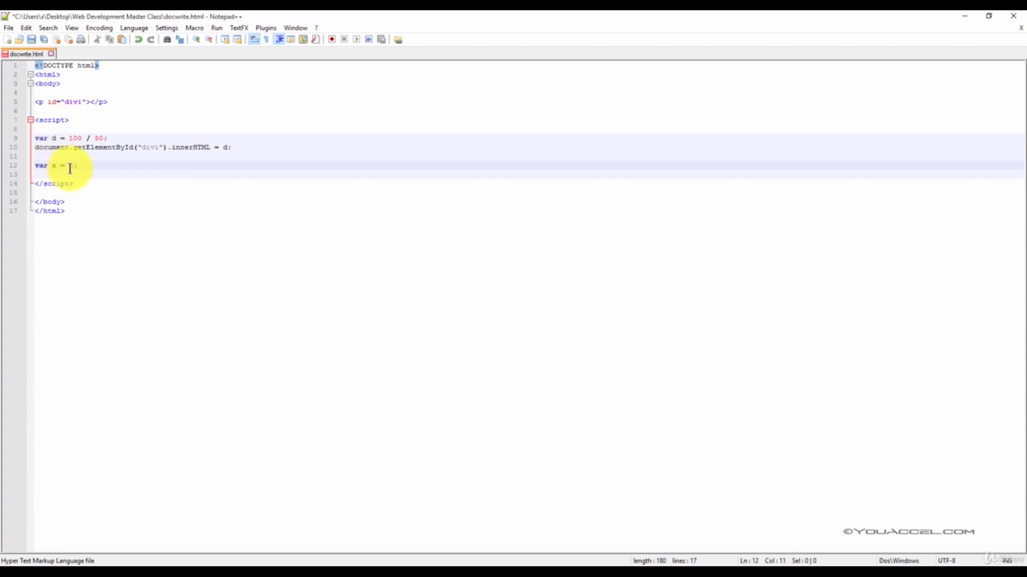
type("5")
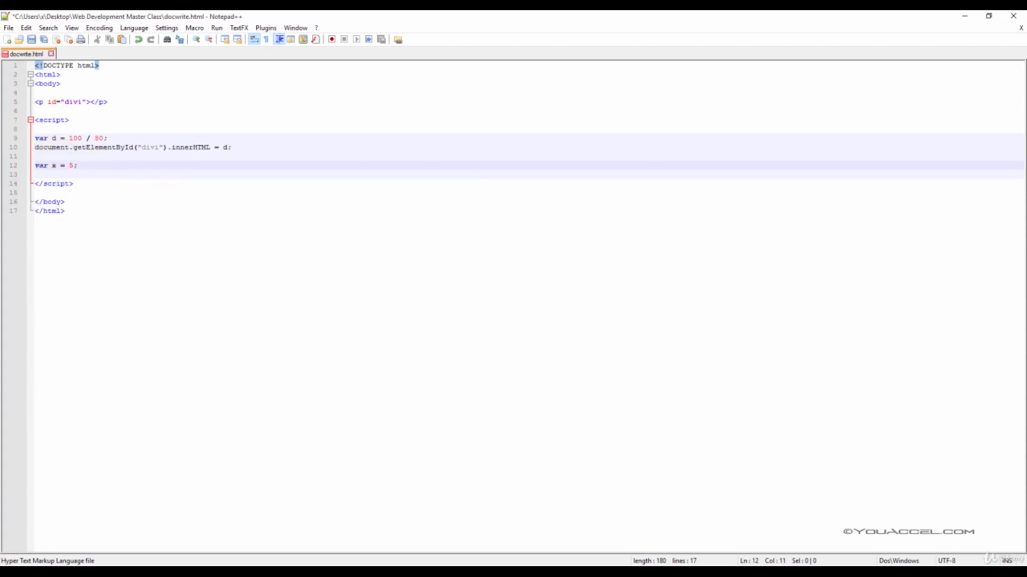
key("Enter")
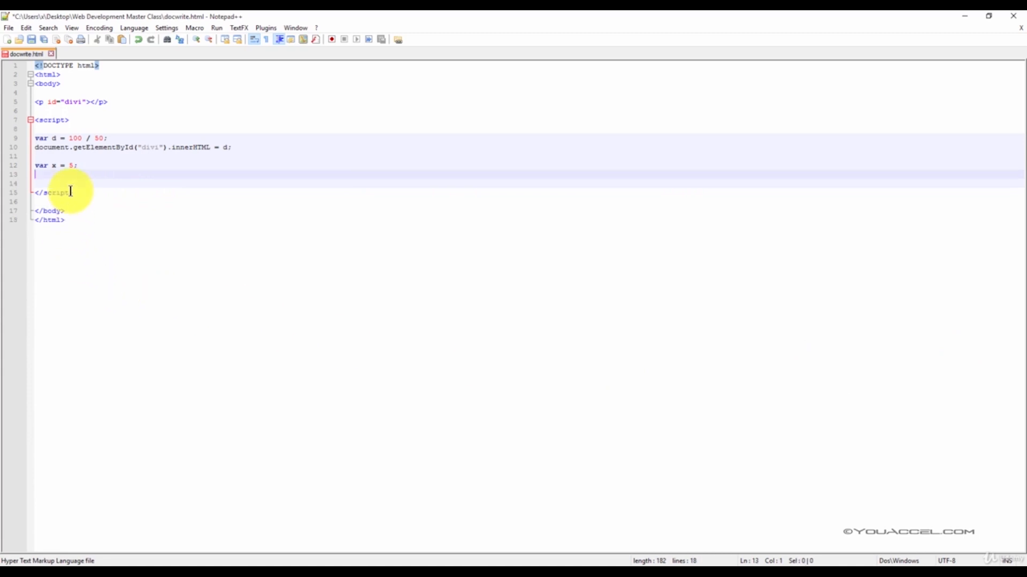
type("x+")
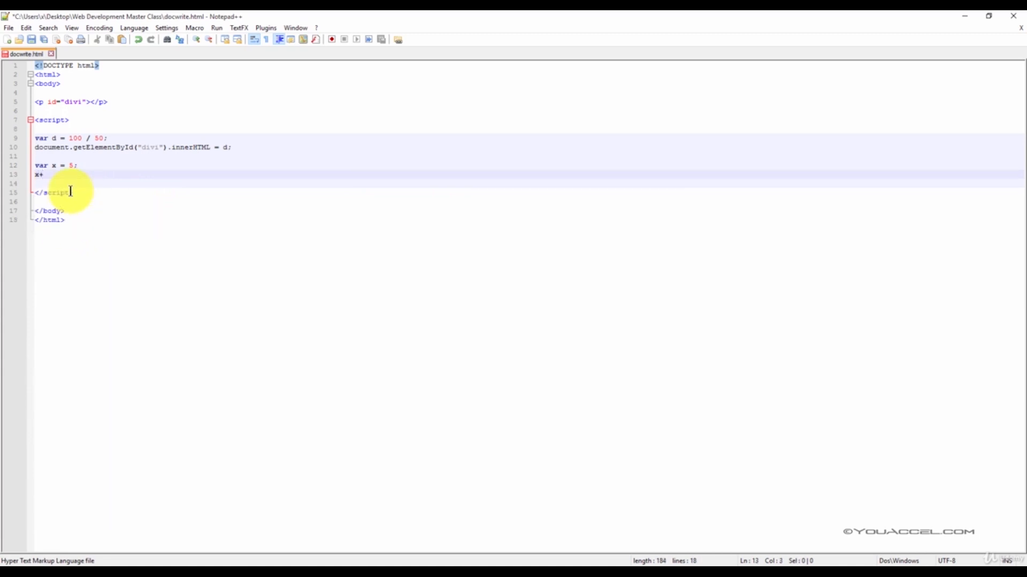
type("+")
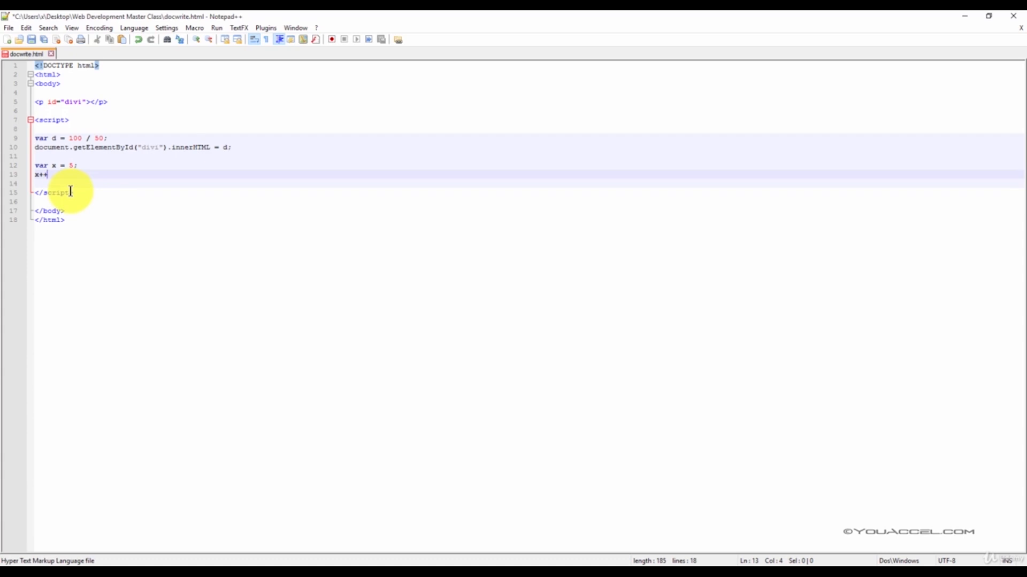
key("Enter")
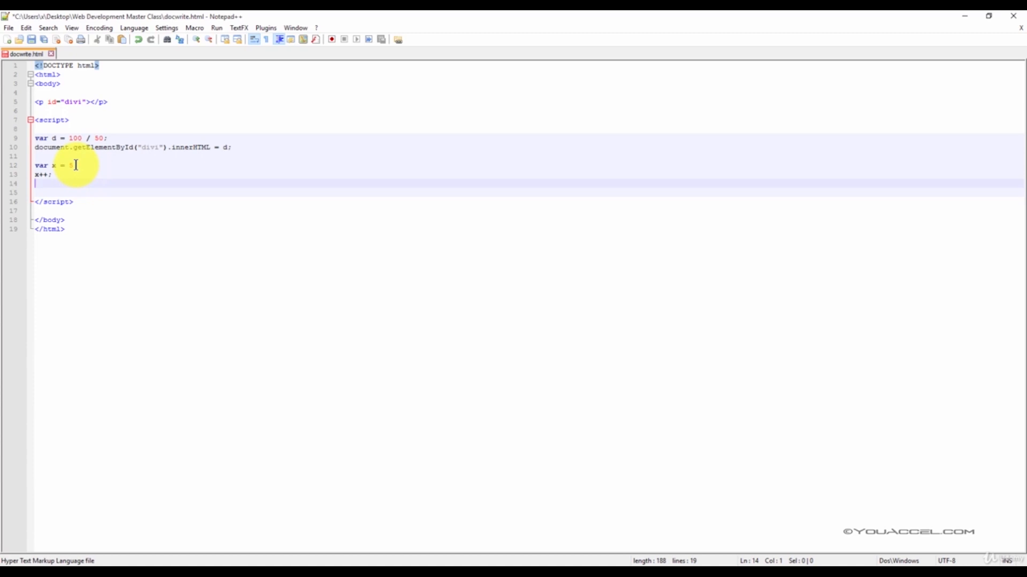
type("var")
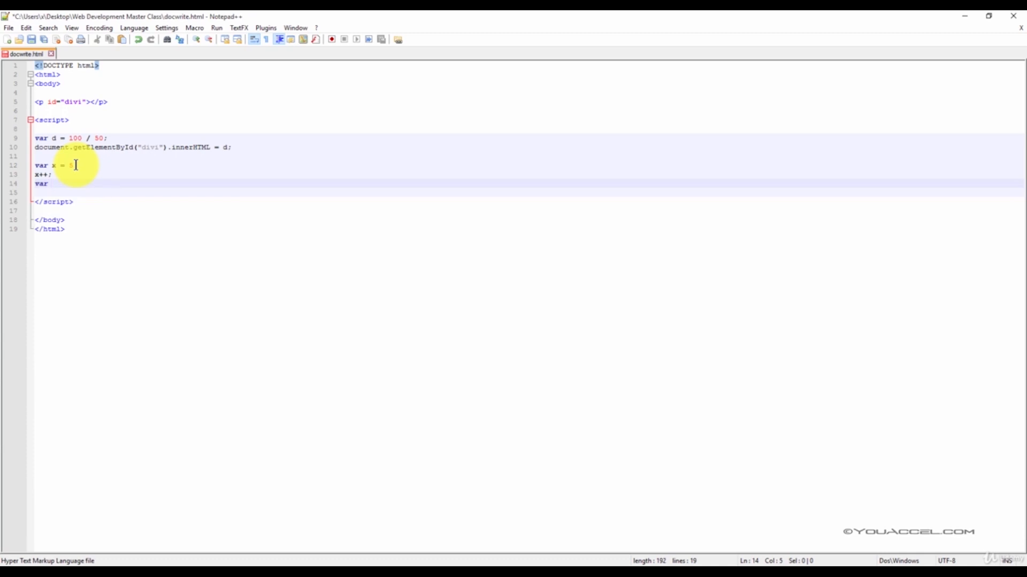
type("z = x;")
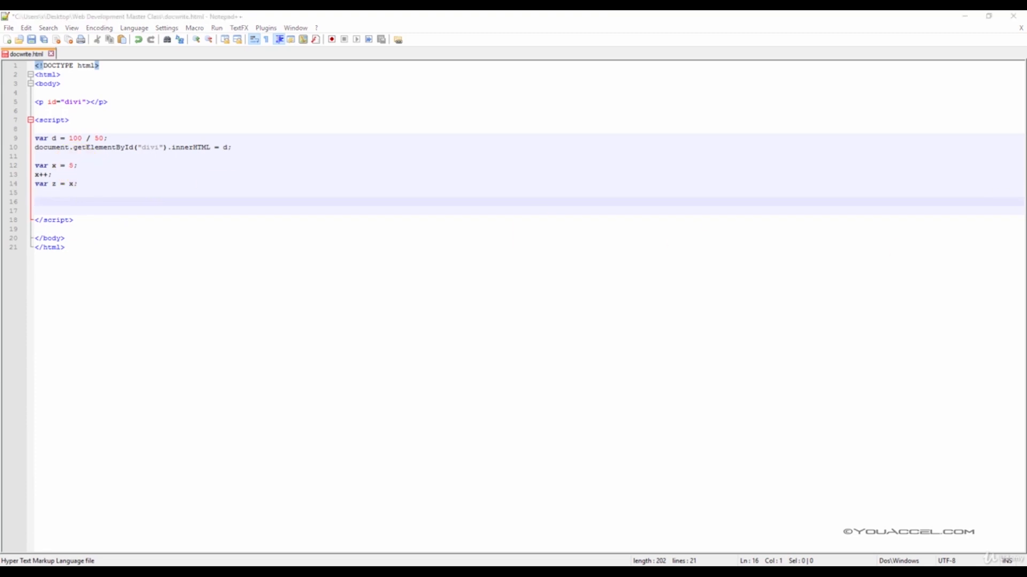
type("document.getElementById(\"inc\").innerHTML = z;")
type("<p id=\"inc\"></p>")
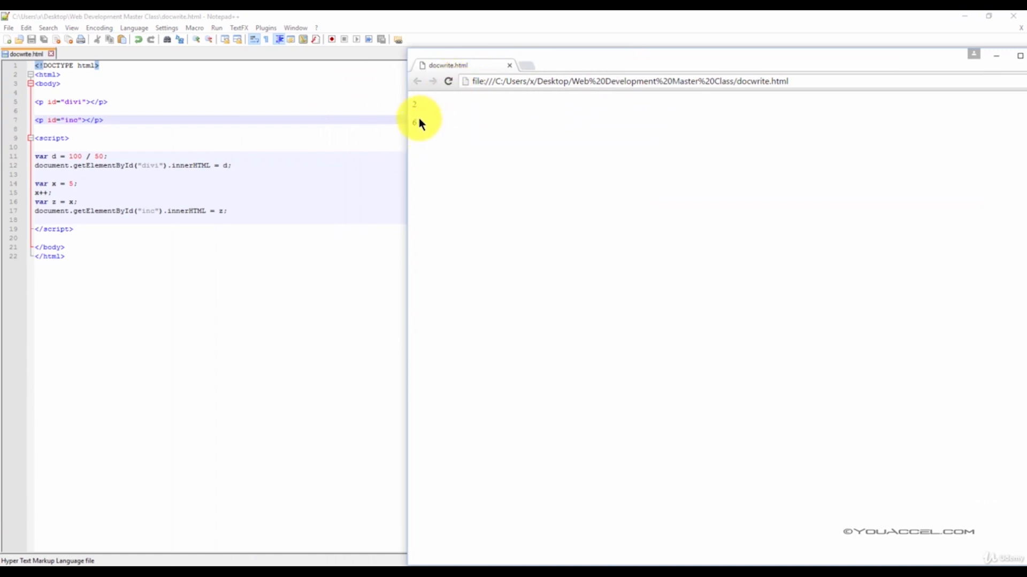
mouse_move(426, 111)
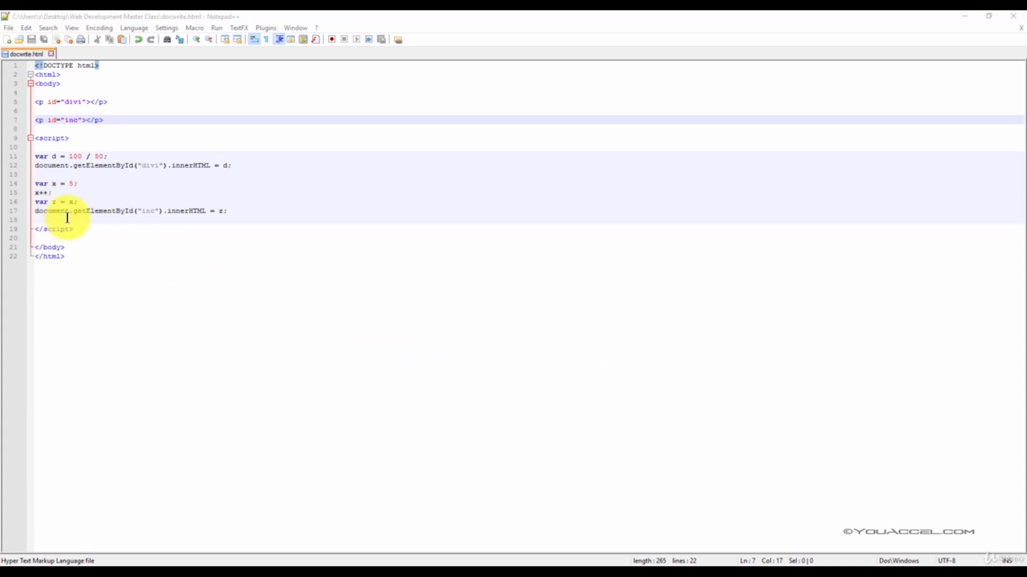
mouse_move(106, 250)
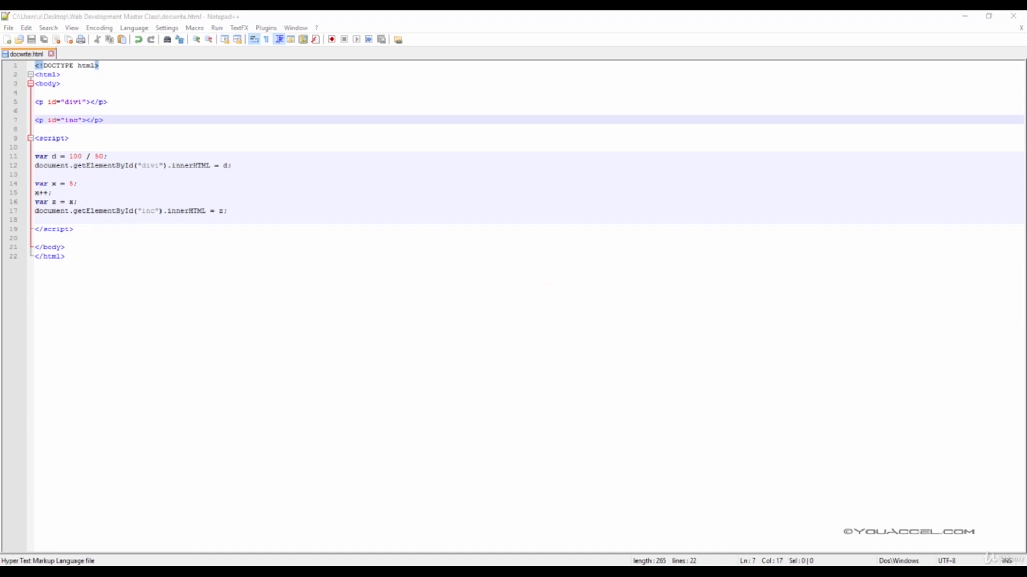
mouse_move(961, 320)
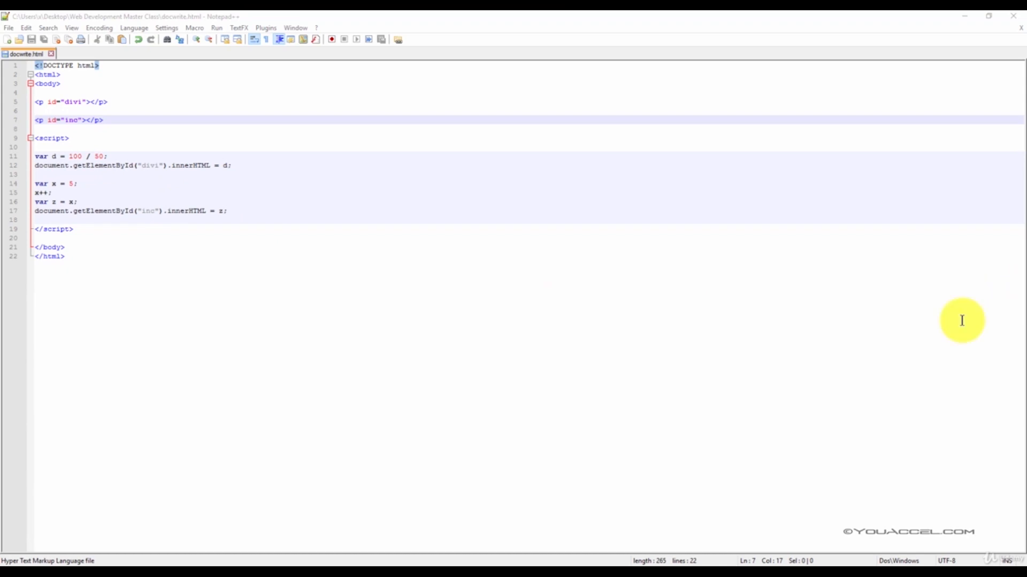
Step: Decrement h, assign k = h, and write k into the dec element
left_click(71, 220)
type("var h = 5;")
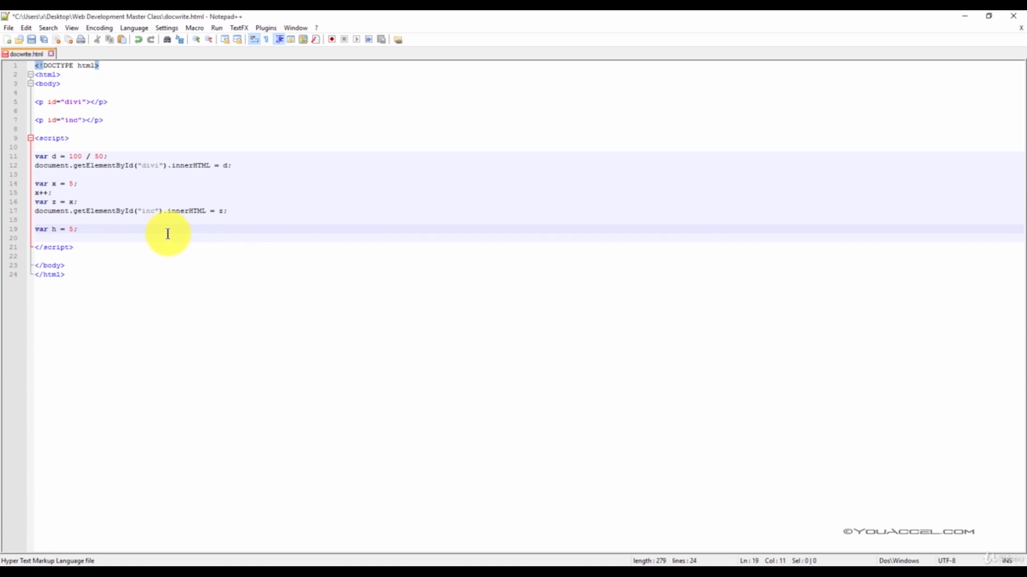
type("h")
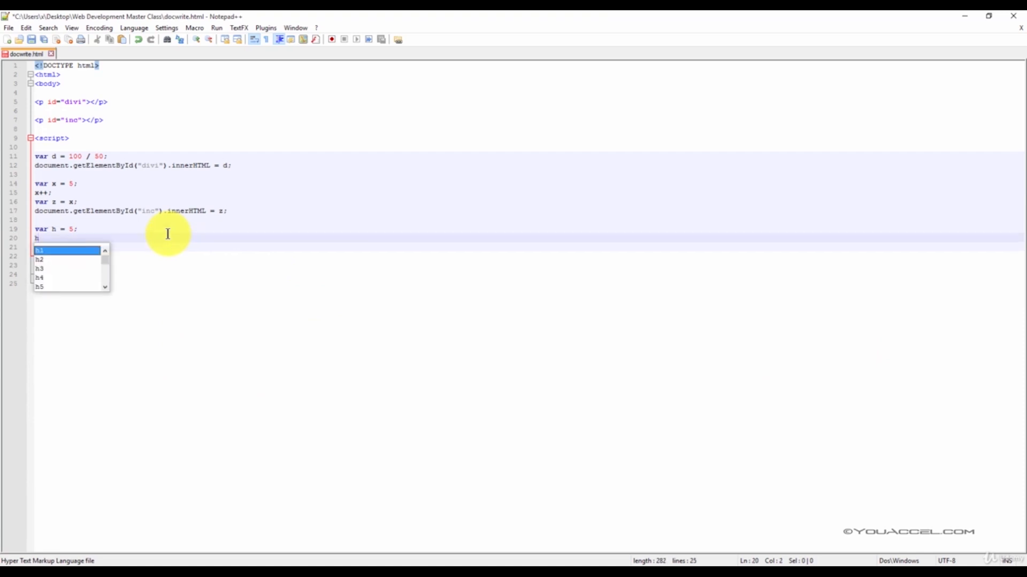
type("--")
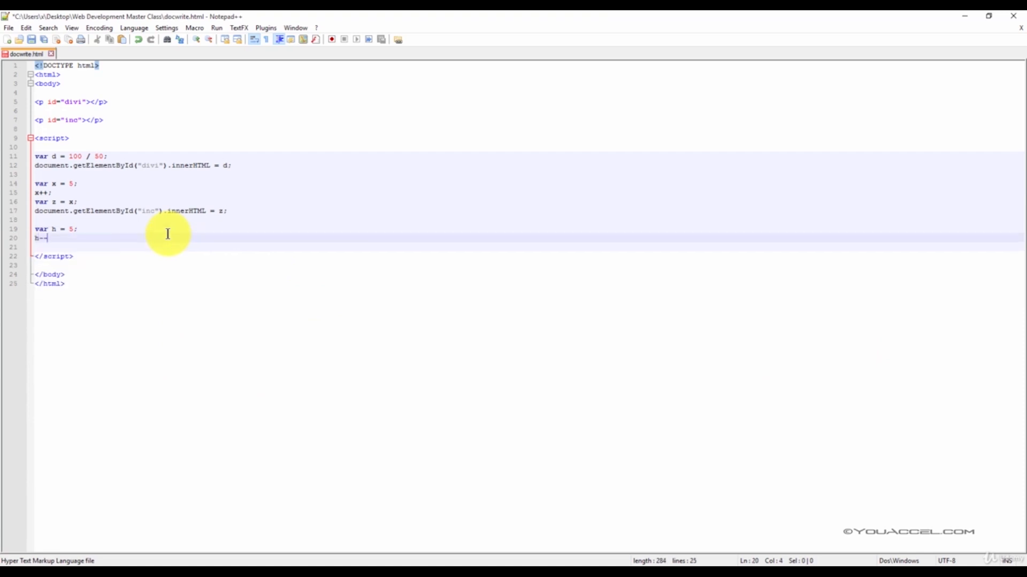
key("Enter")
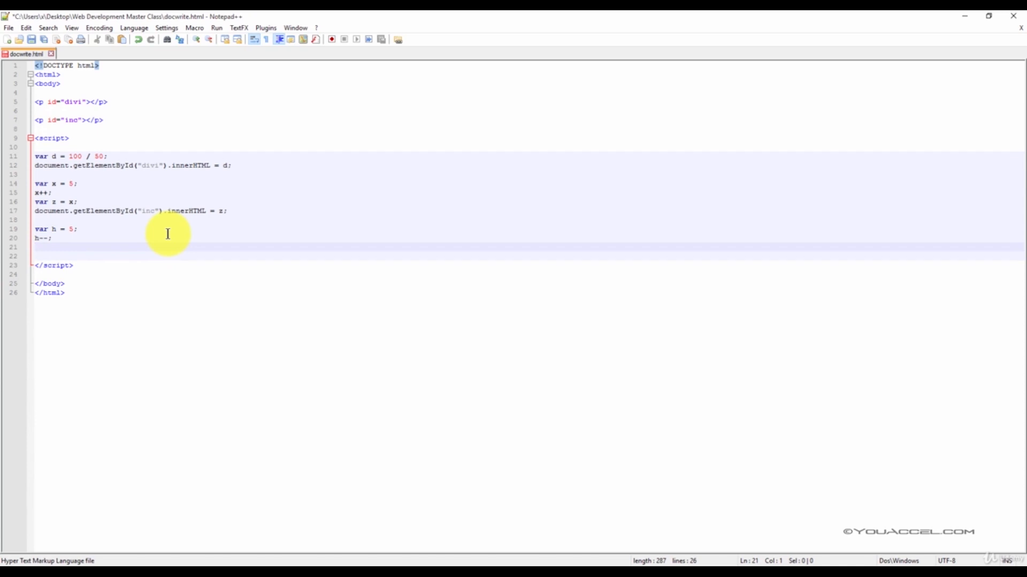
type("var")
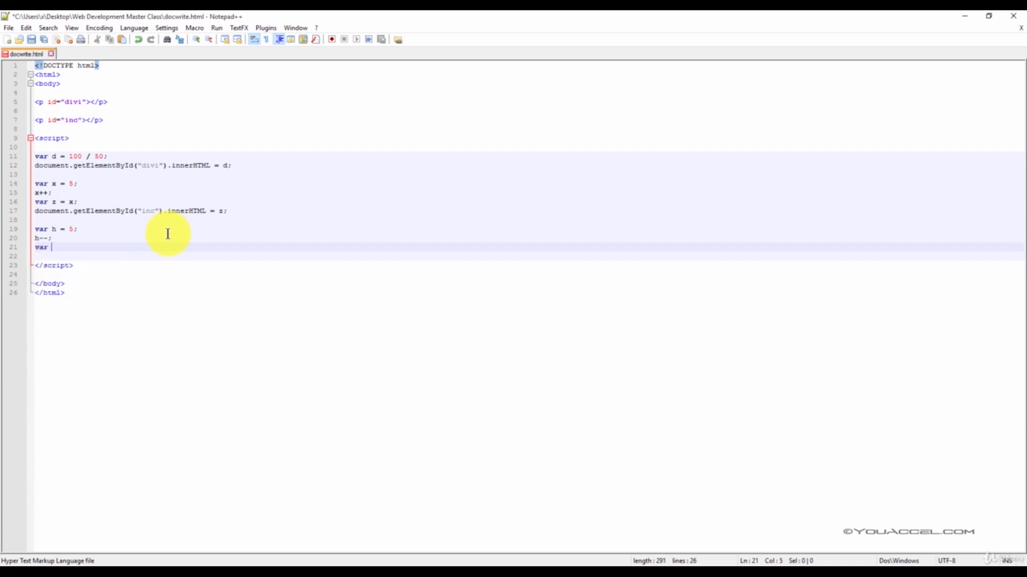
type("k = h;")
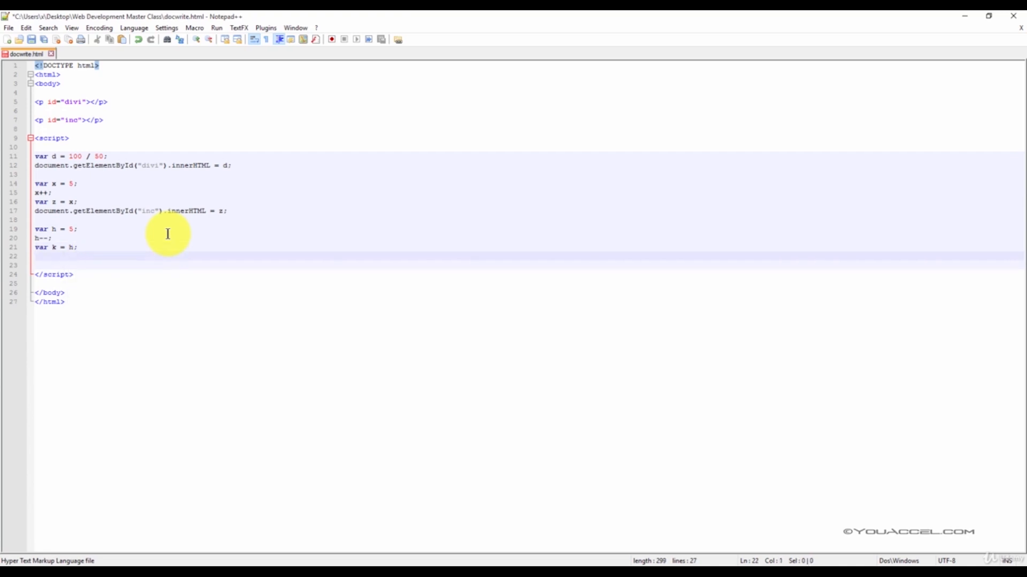
key("Enter")
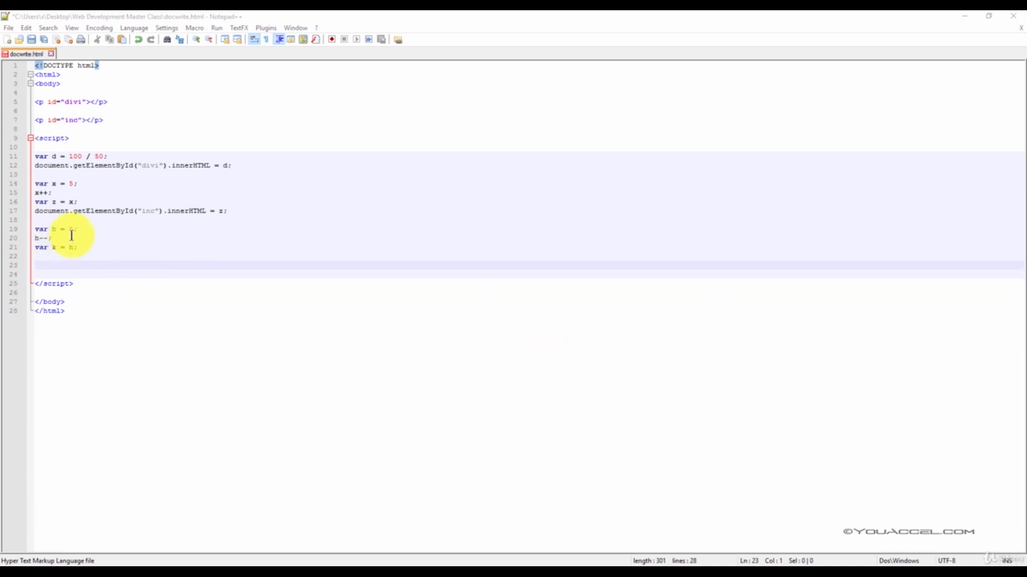
type("document.getElementById(\"dec\").innerHTML = k;")
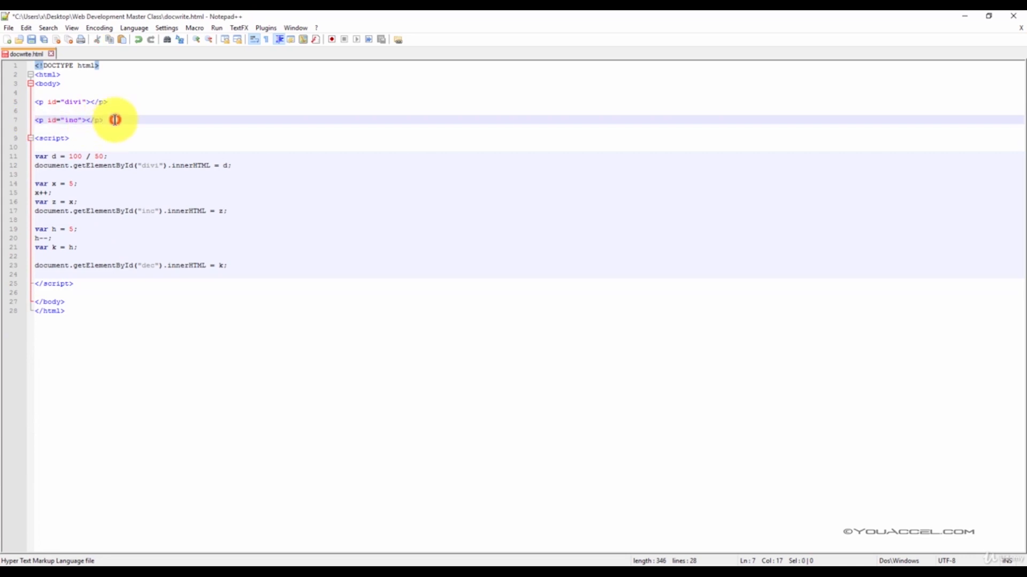
Step: Duplicate the inc paragraph and rename its id to dec
type("<p id=\"inc\"></p>")
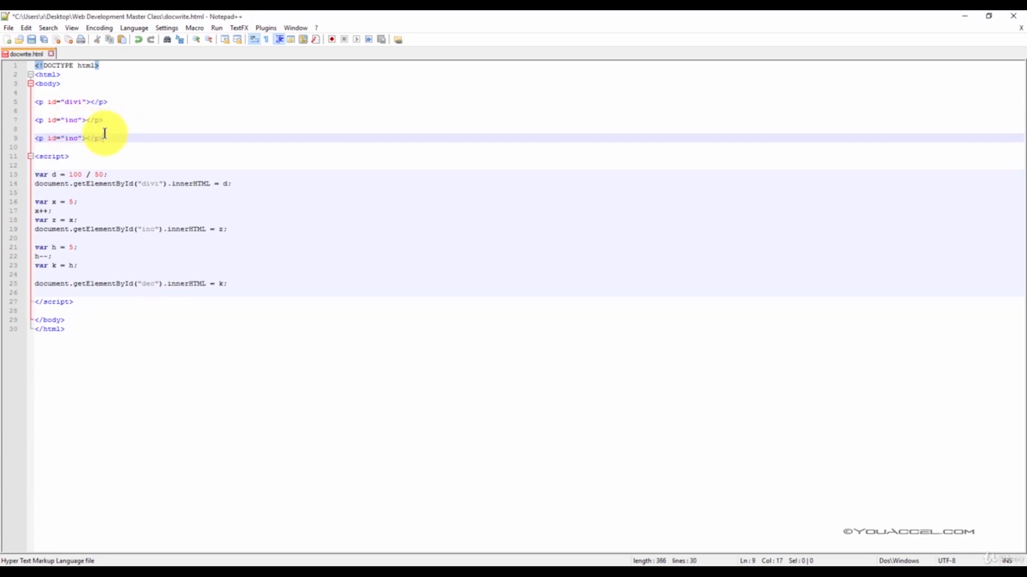
double_click(60, 137)
type("de")
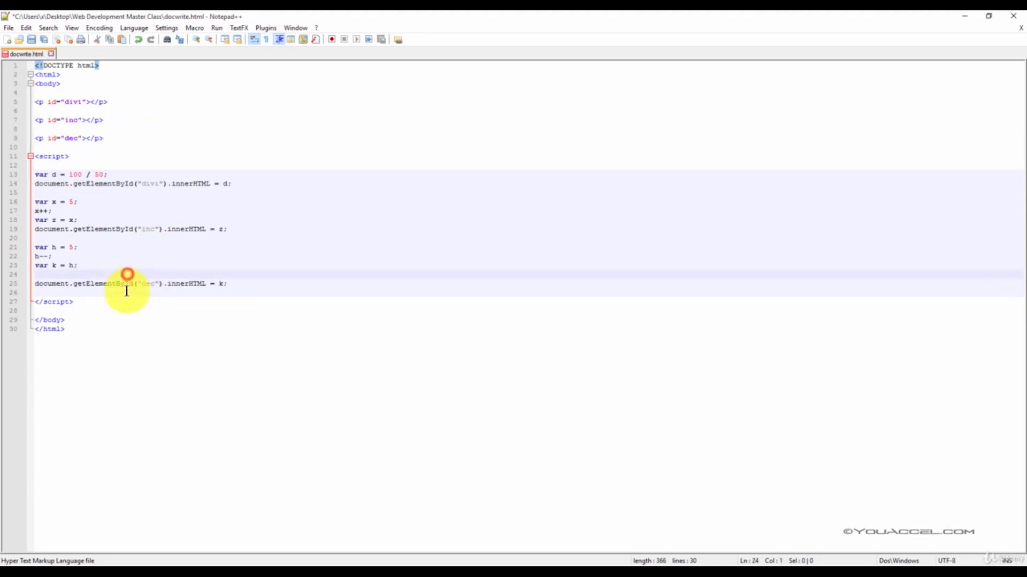
left_click(7, 28)
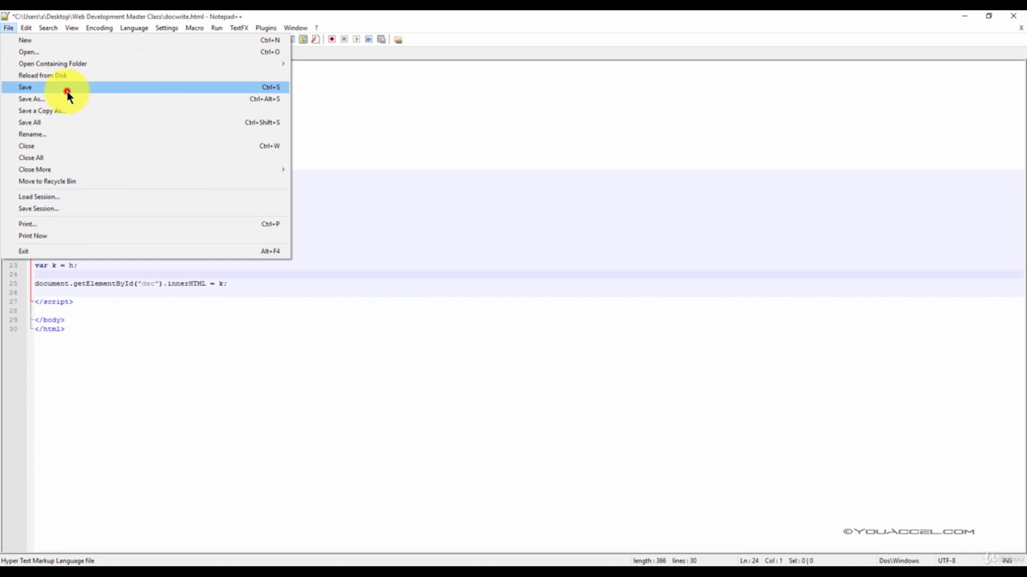
Step: Save docwrite.html and reload Chrome to show results 2, 6 and 4
left_click(27, 87)
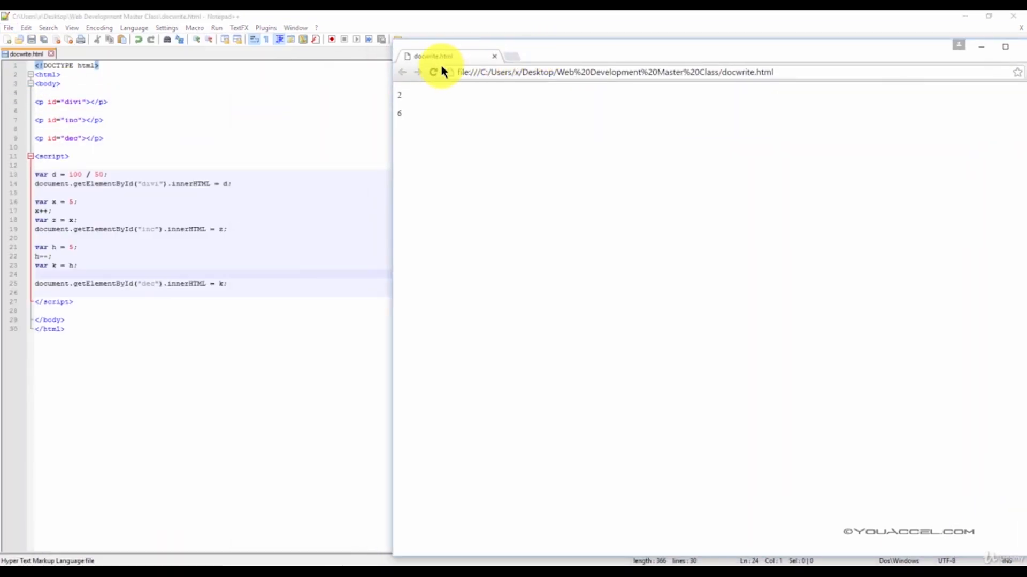
left_click(432, 72)
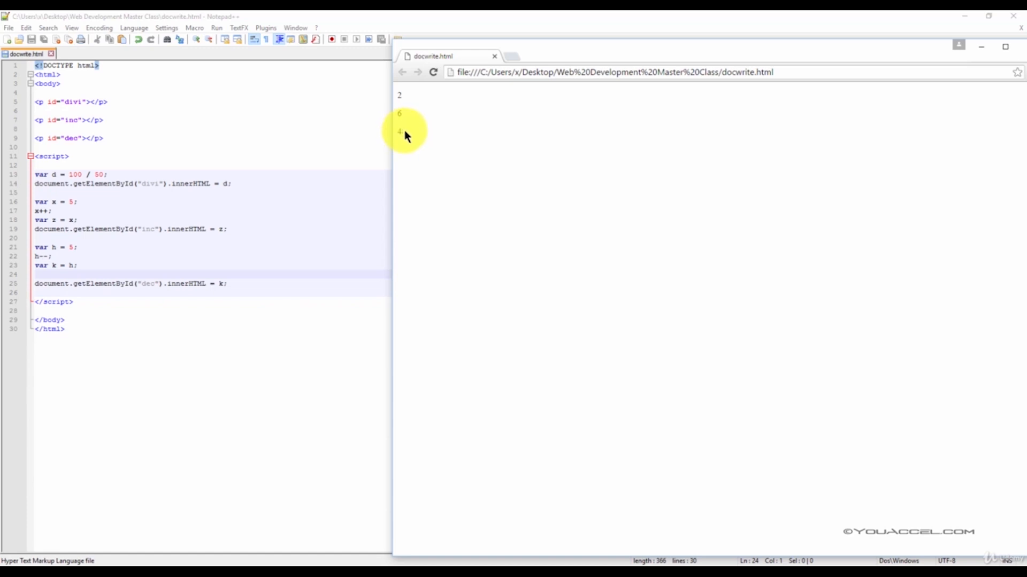
mouse_move(742, 50)
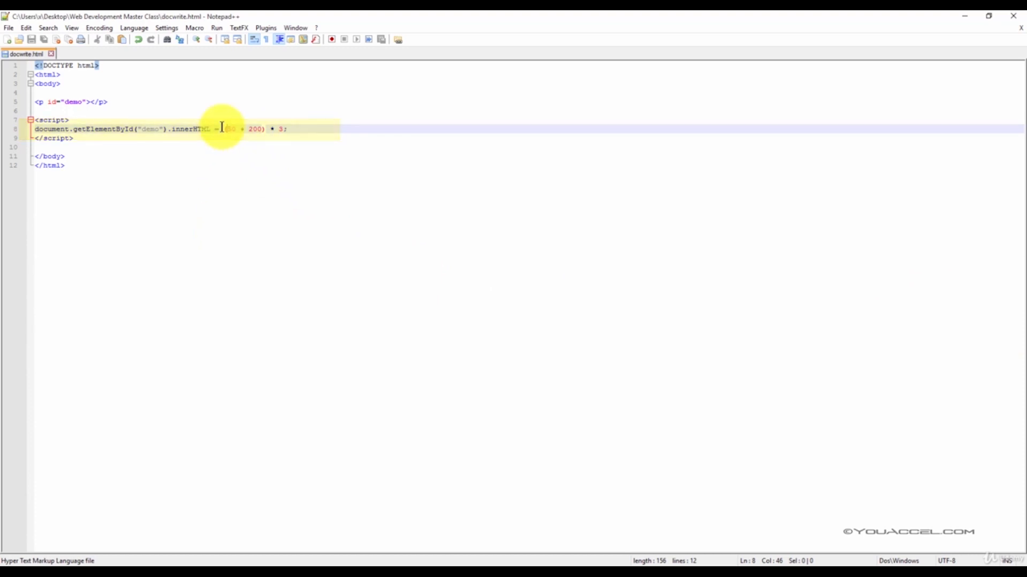
mouse_move(283, 128)
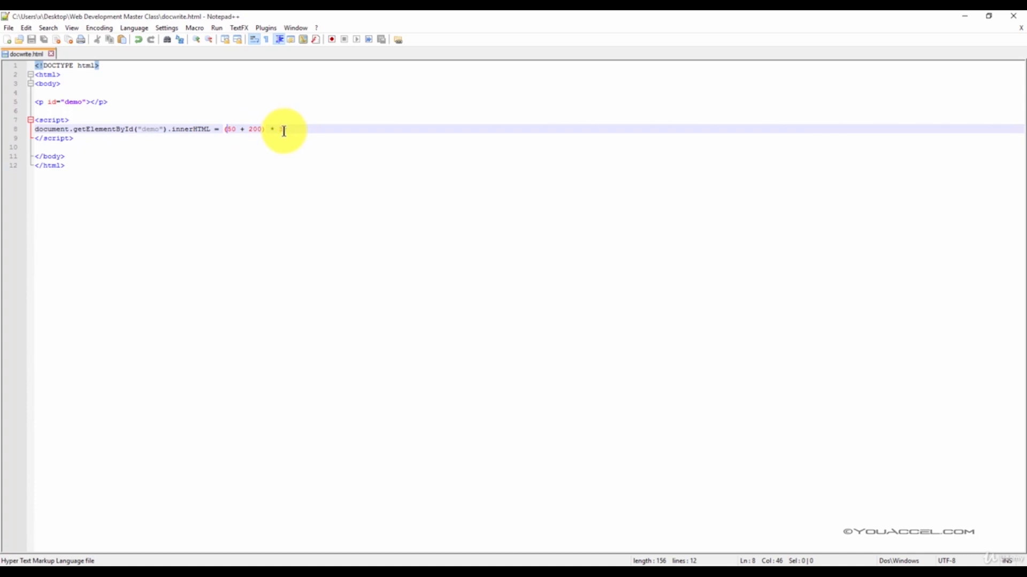
Step: Save docwrite.html and reload it in Chrome to show 750 from (50 + 200) * 3
left_click(8, 28)
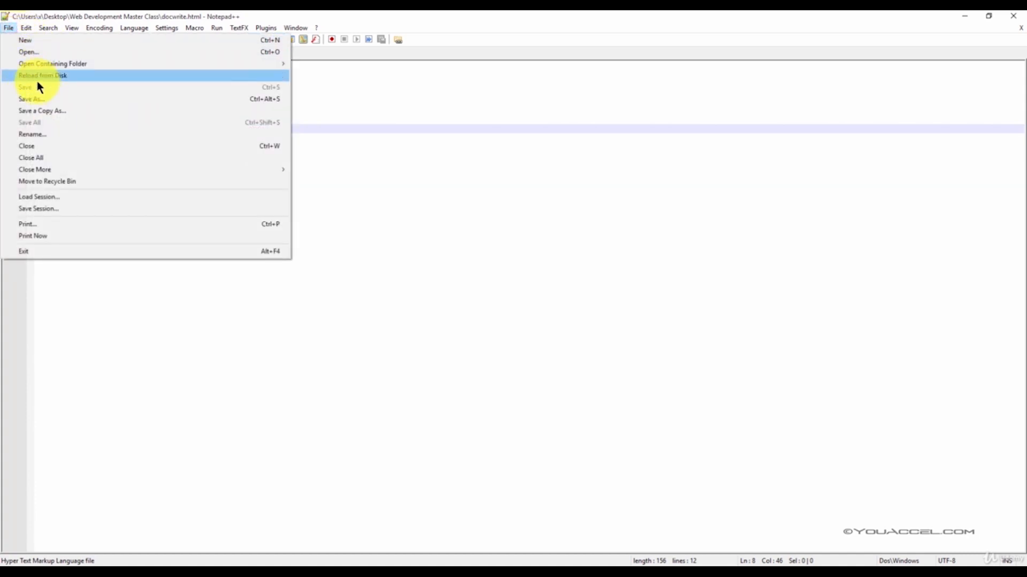
left_click(214, 28)
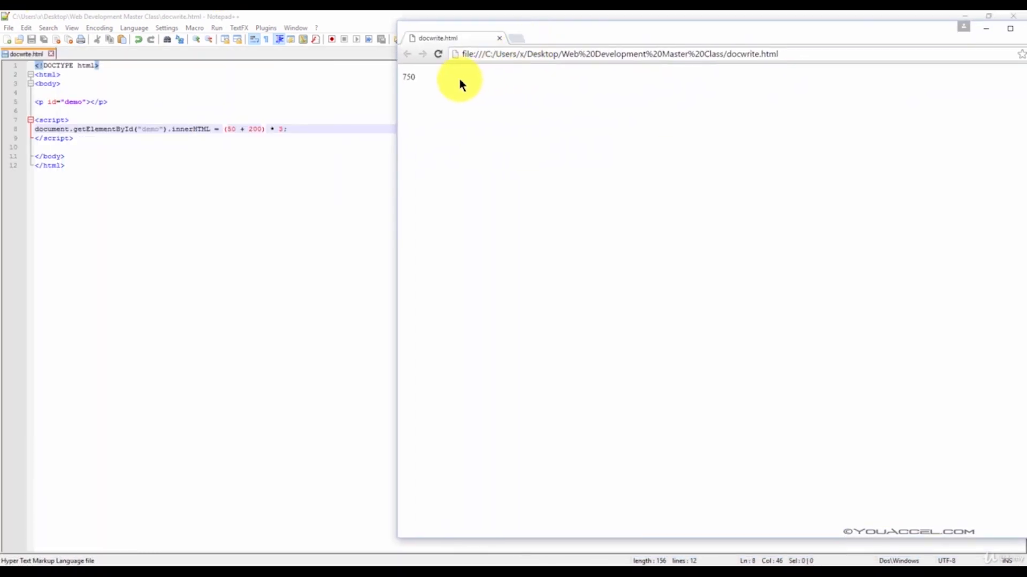
mouse_move(418, 82)
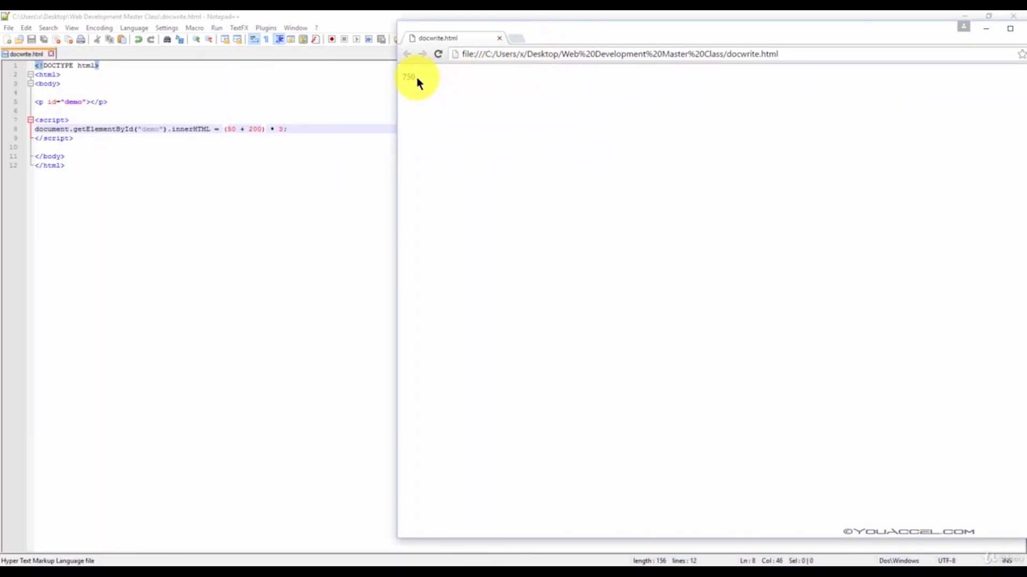